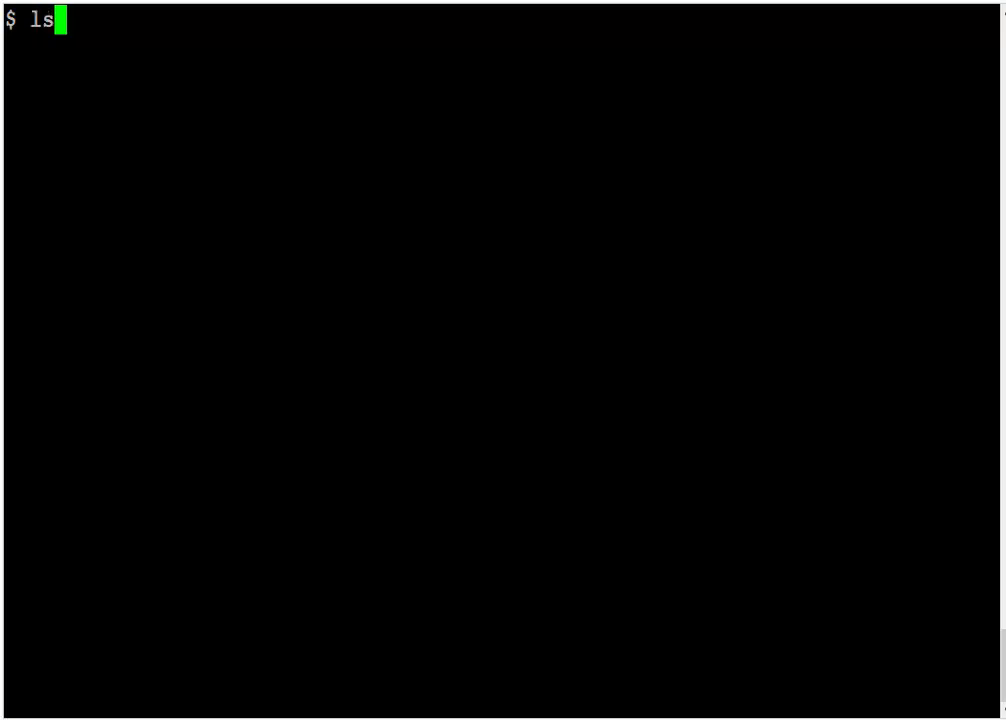
- List the folder contents with ls, showing 078409755.doc.vir.zip, and start an oledump.py command
key("Return")
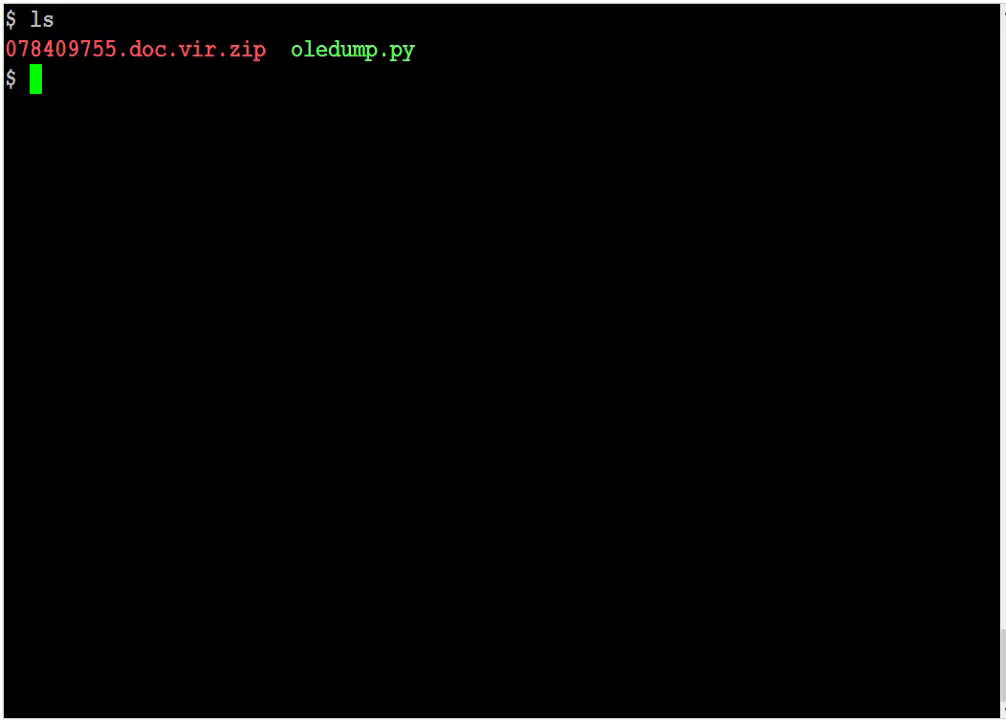
type("./oled")
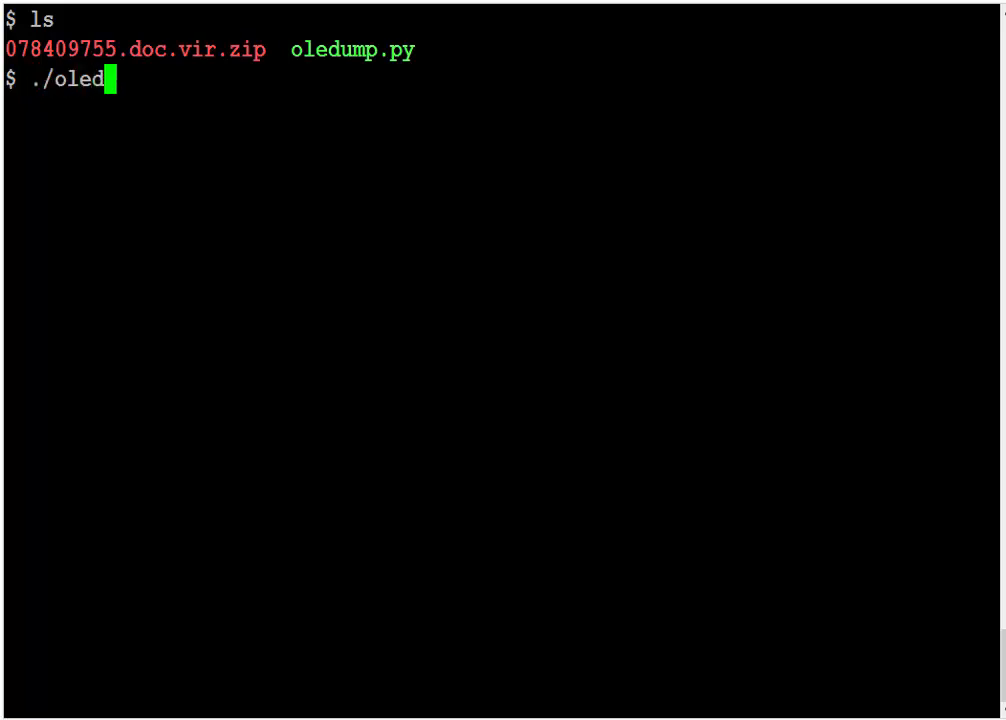
- Run ./oledump.py on 078409755.doc.vir.zip to list its OLE streams, revealing stream A1 (1547 bytes)
type("ump.py 0")
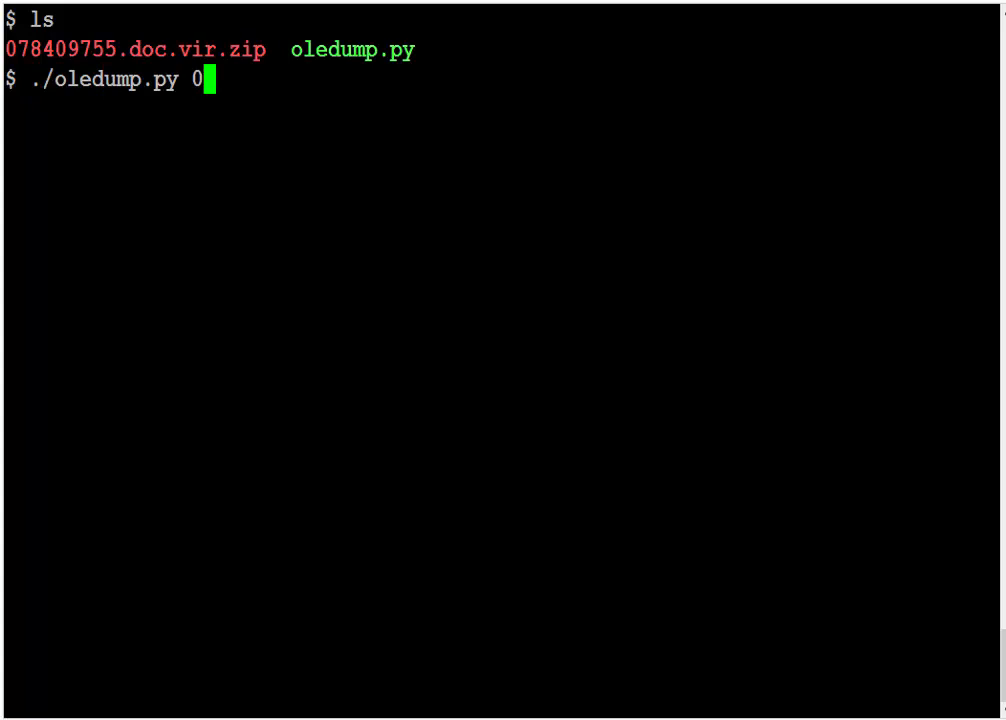
key("Return")
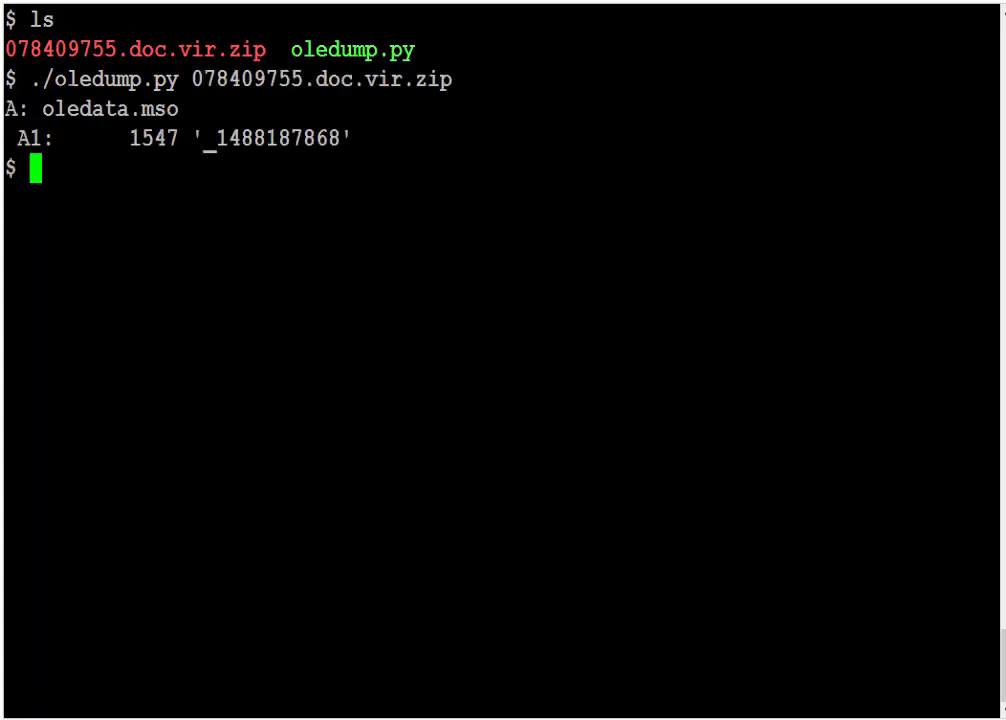
mouse_move(270, 130)
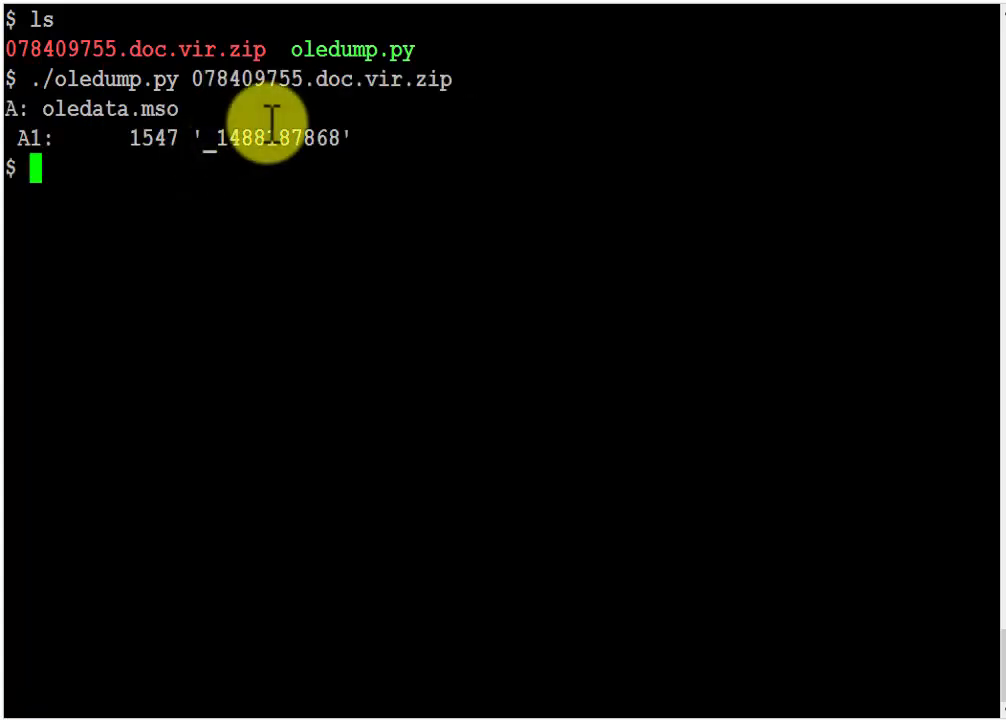
mouse_move(170, 170)
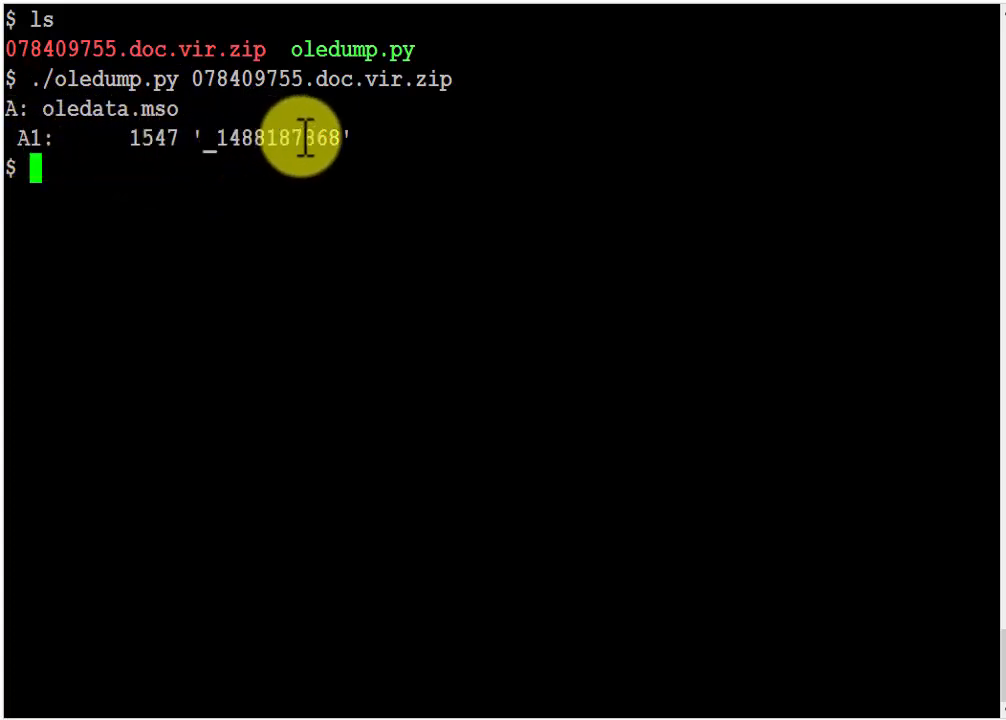
mouse_move(264, 182)
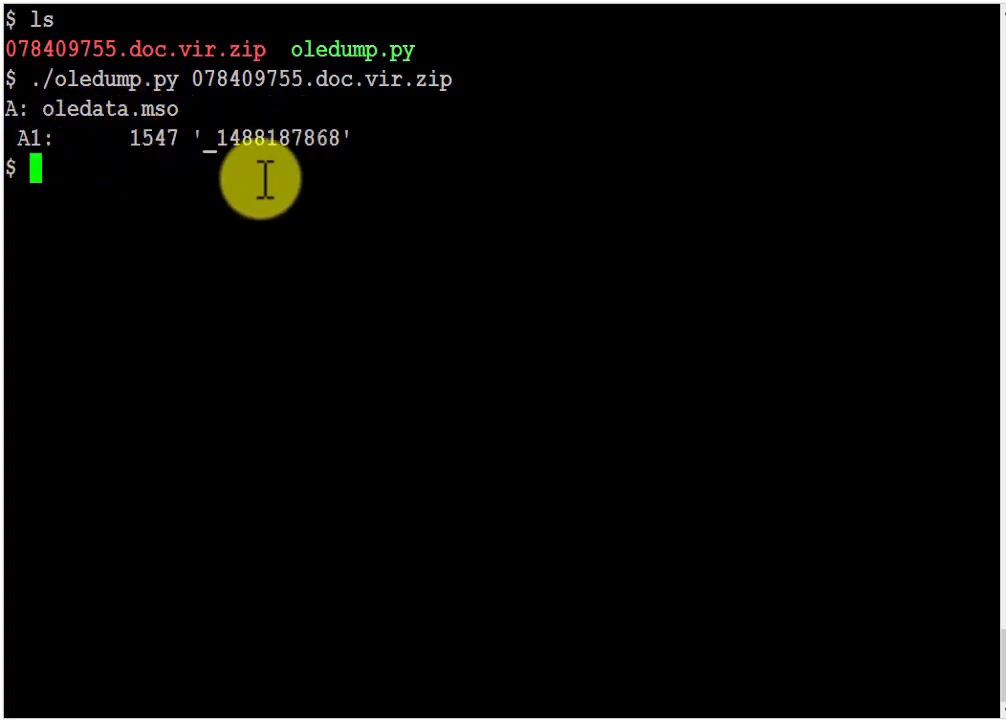
mouse_move(408, 186)
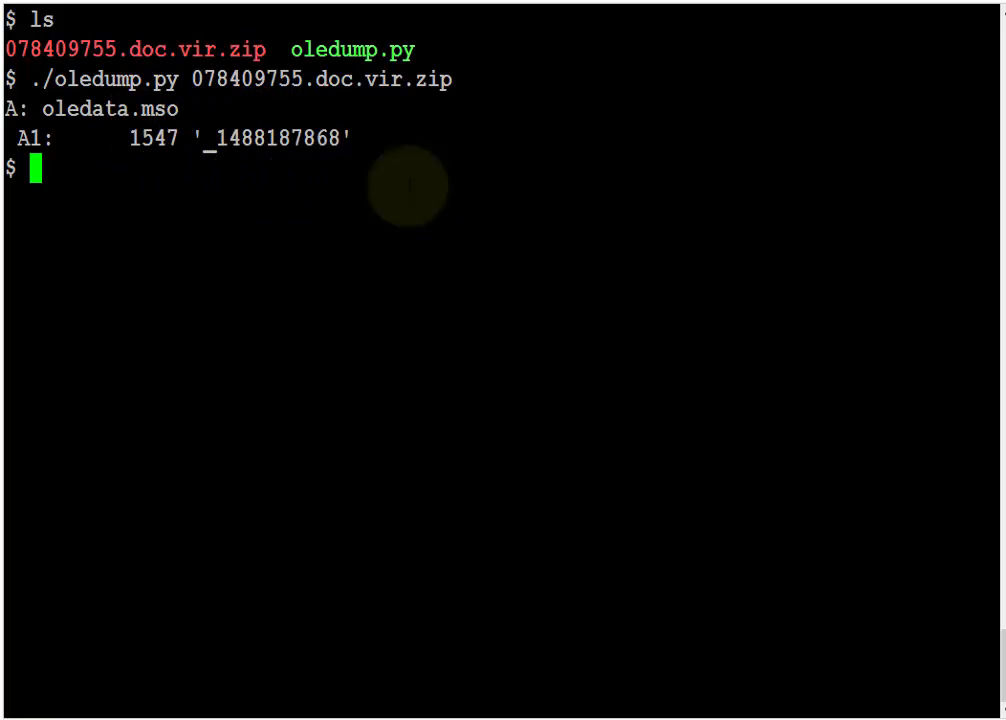
- Hex-dump stream A1 with -s A1 -x piped into less, view it, then quit the pager
type("./oledump.py 078409755.doc.vir.zip")
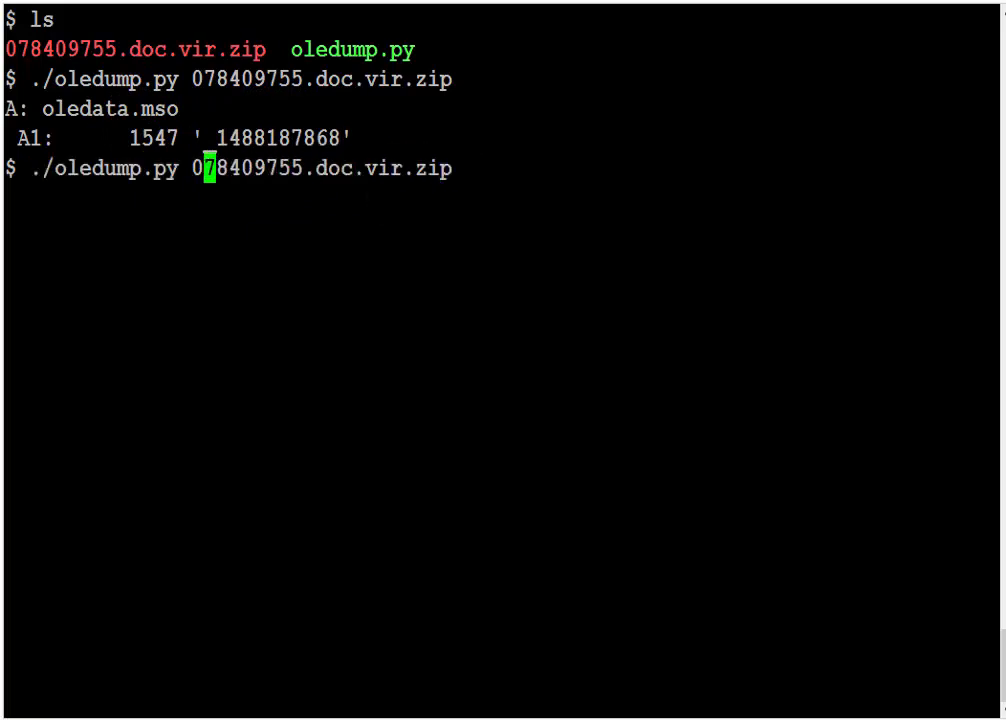
type("-s")
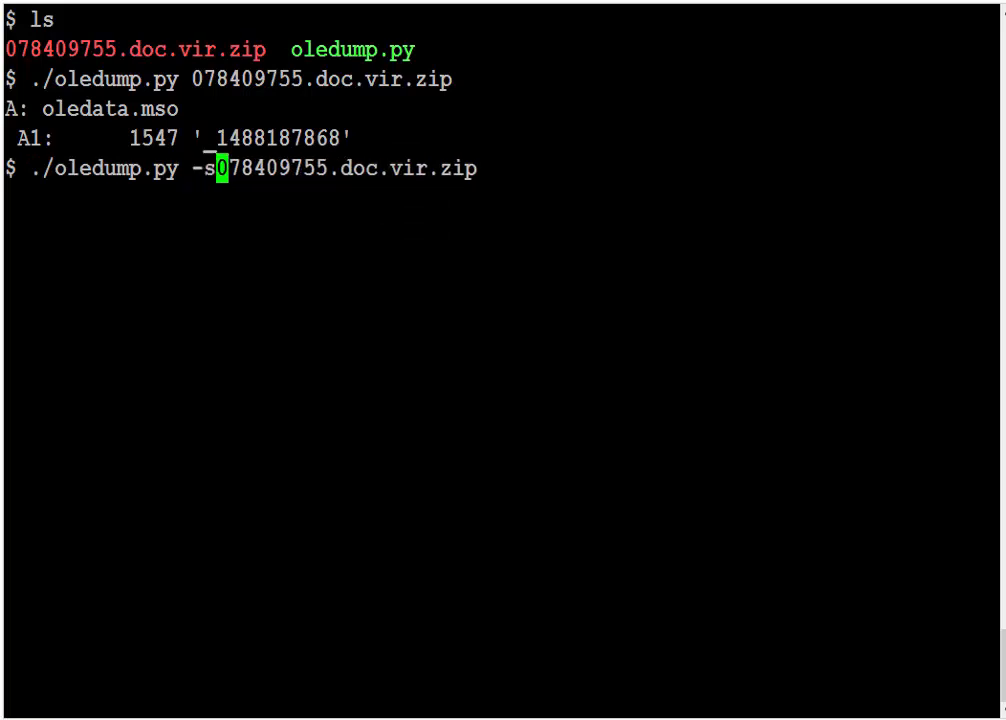
type("A1")
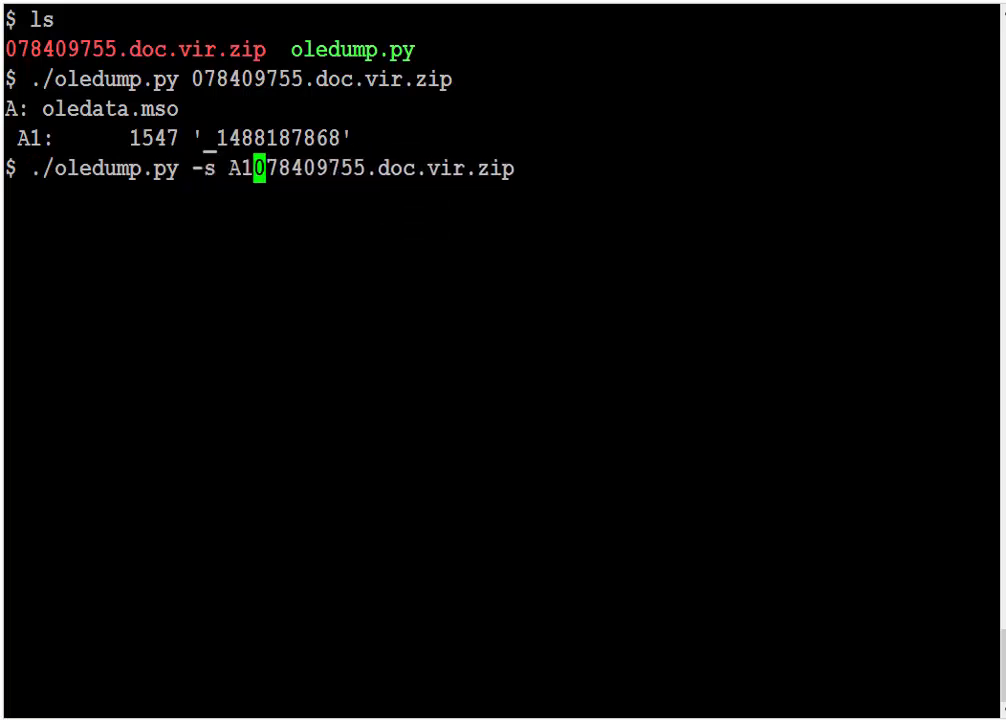
type("-x")
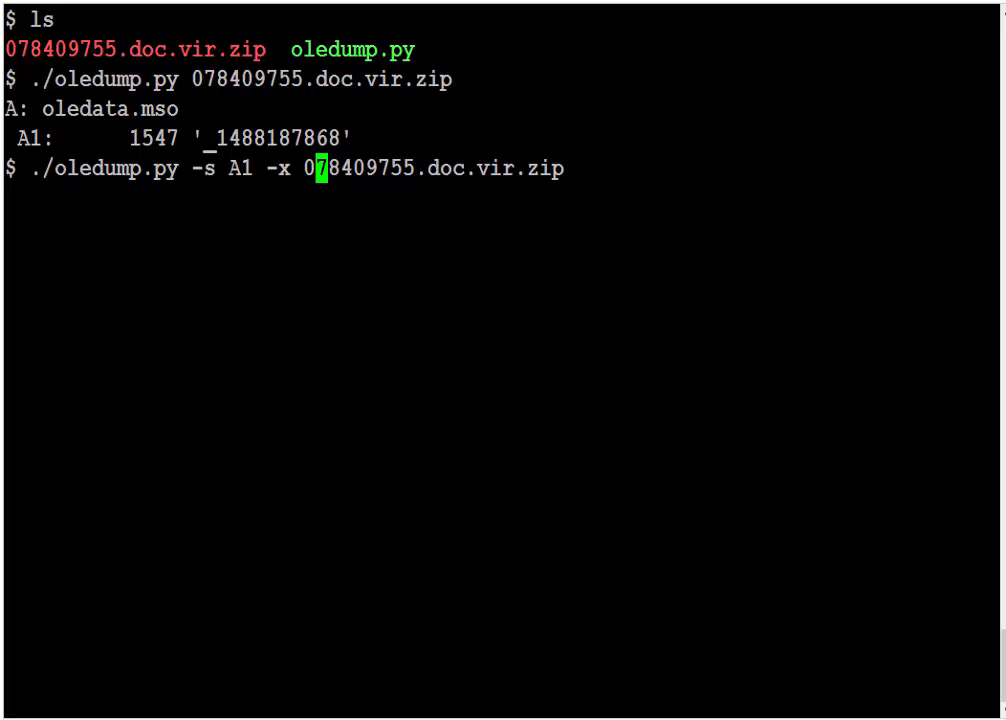
key("End")
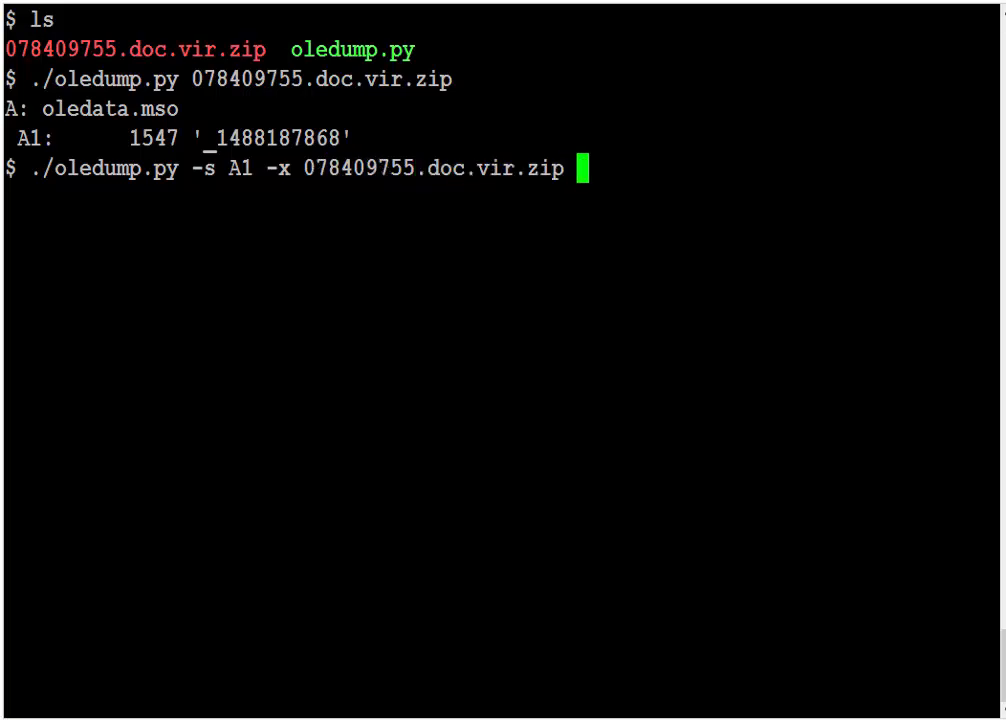
type("| less")
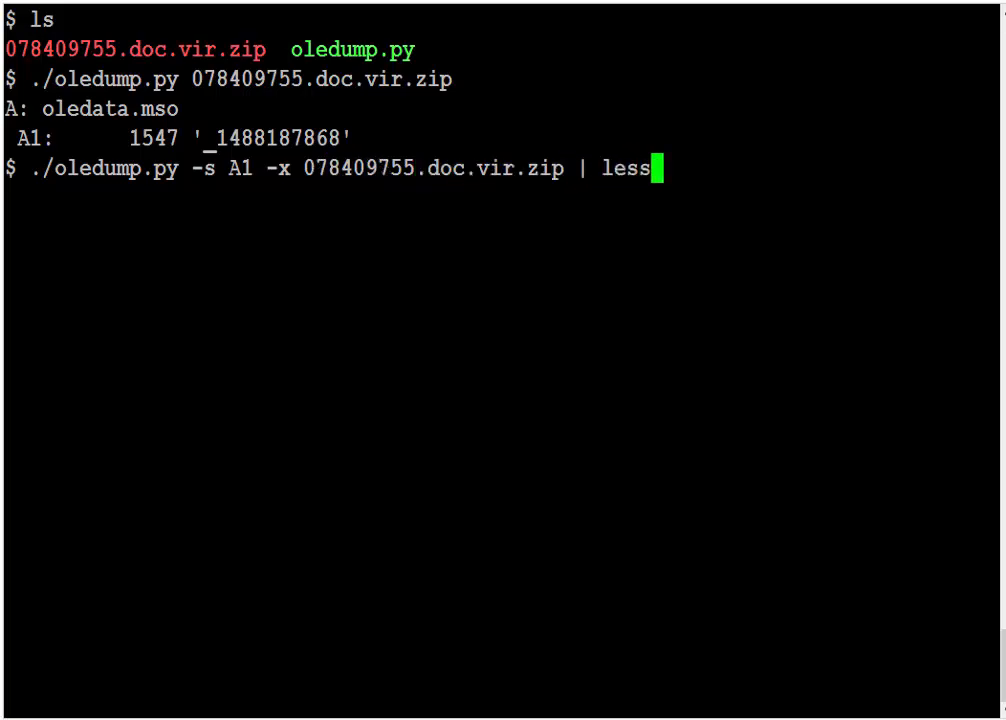
key("Return")
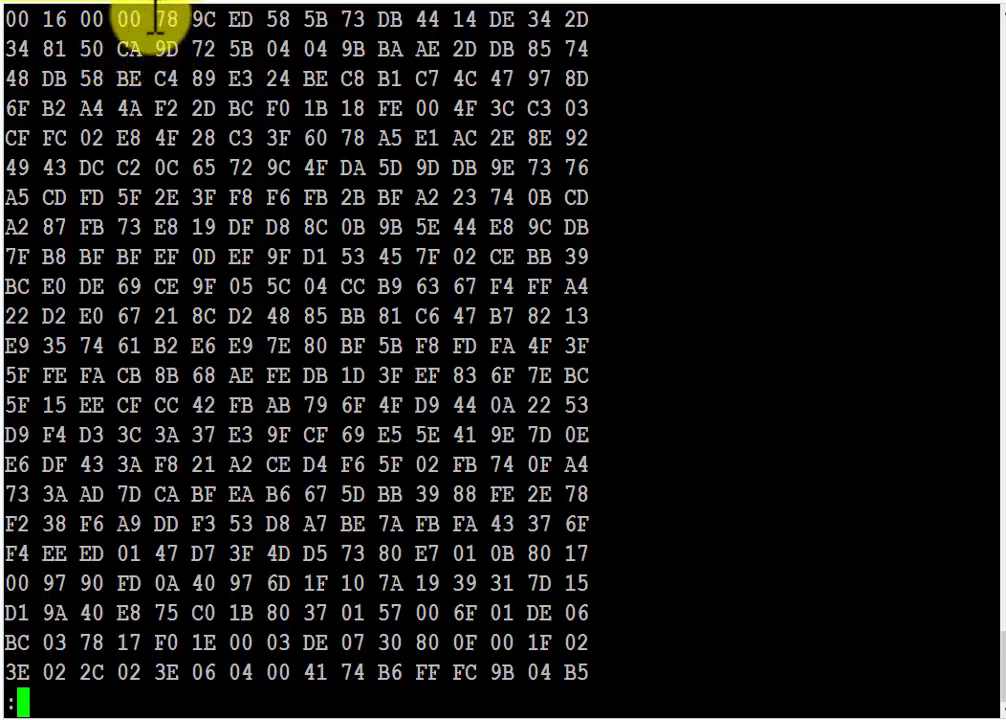
mouse_move(164, 24)
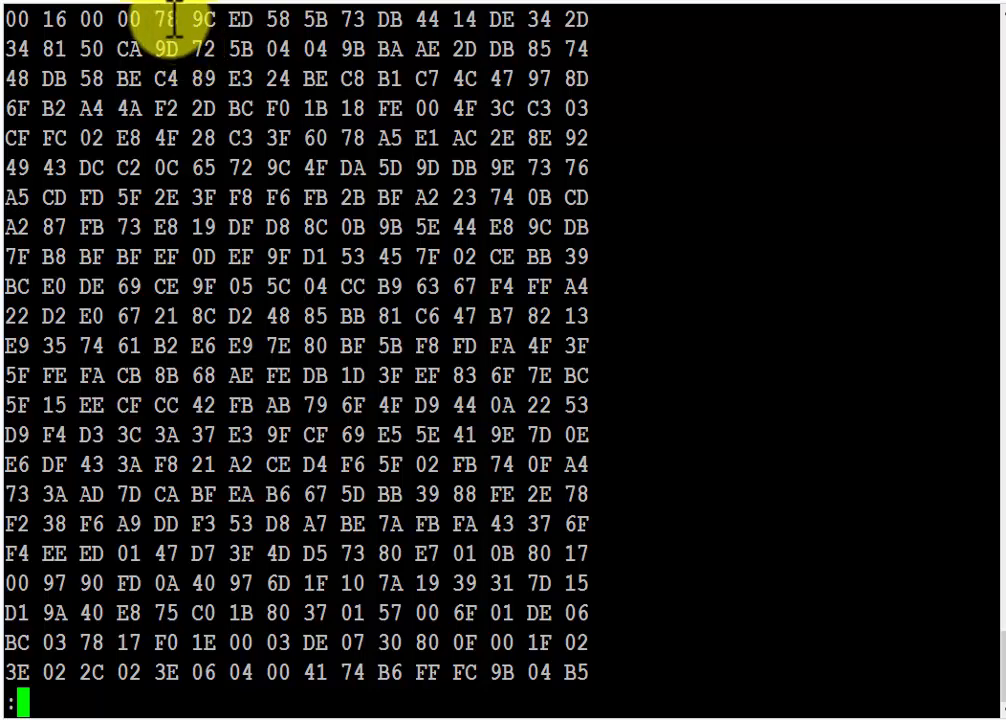
mouse_move(222, 48)
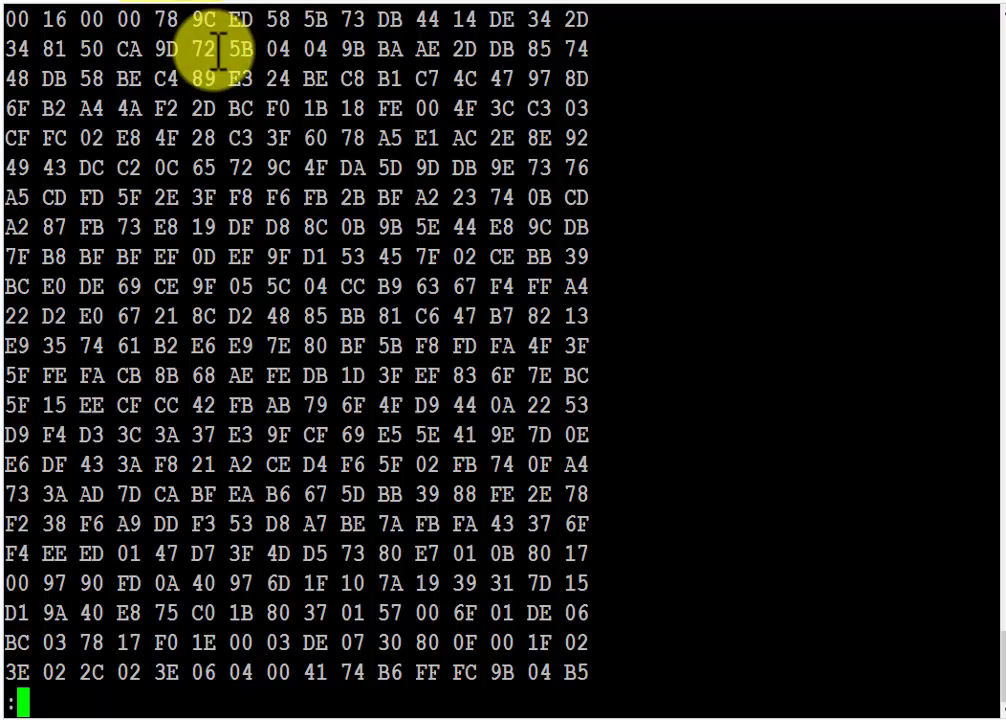
mouse_move(156, 20)
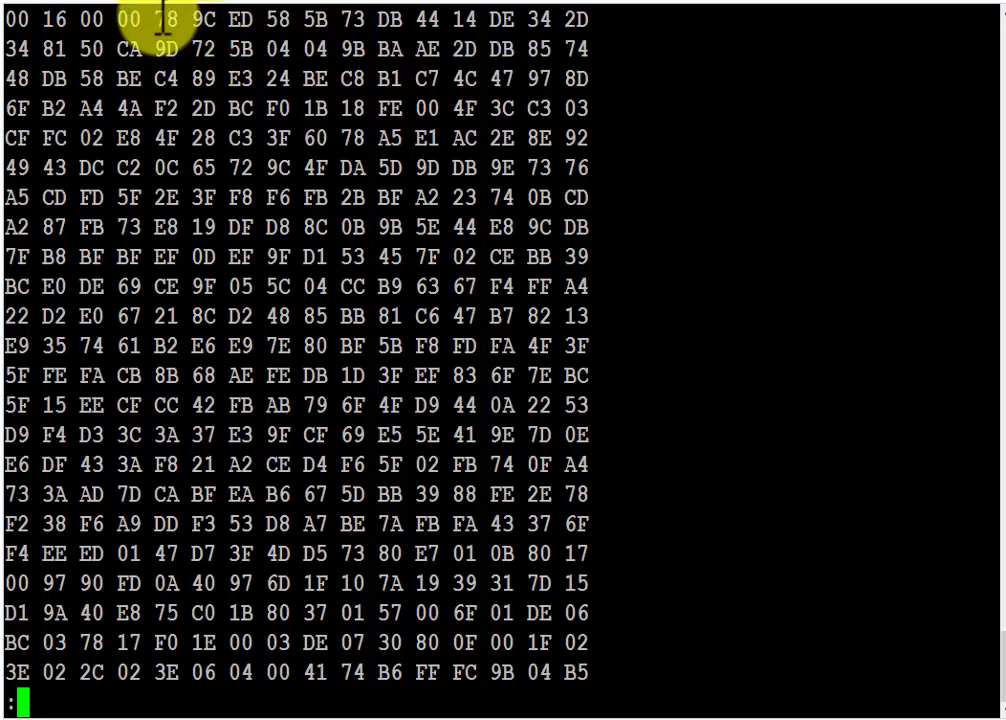
mouse_move(200, 50)
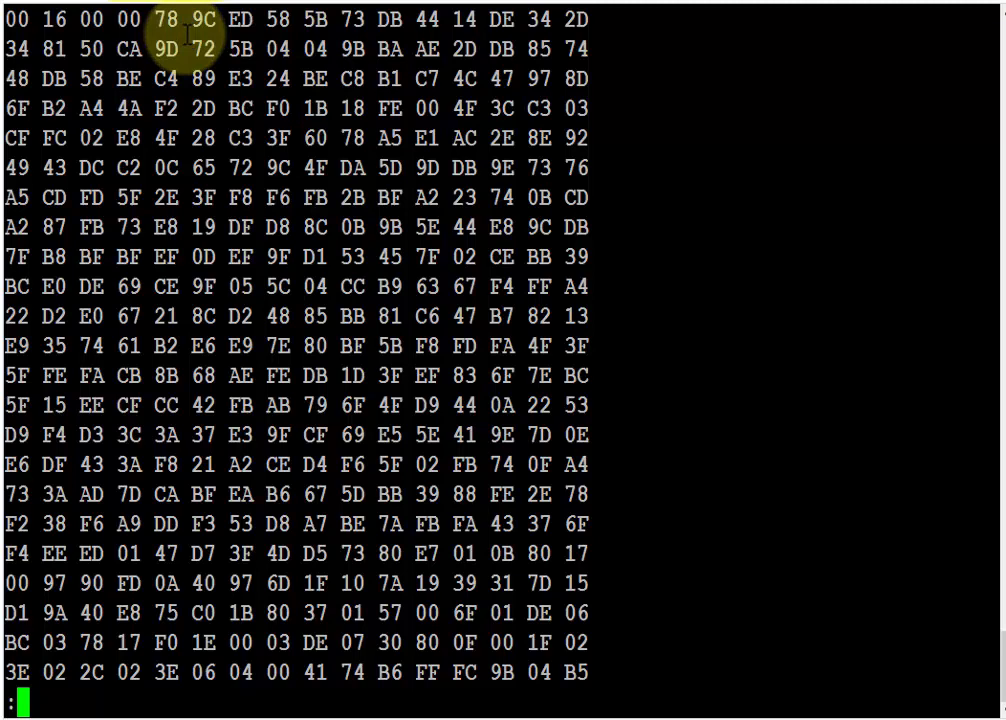
key("q")
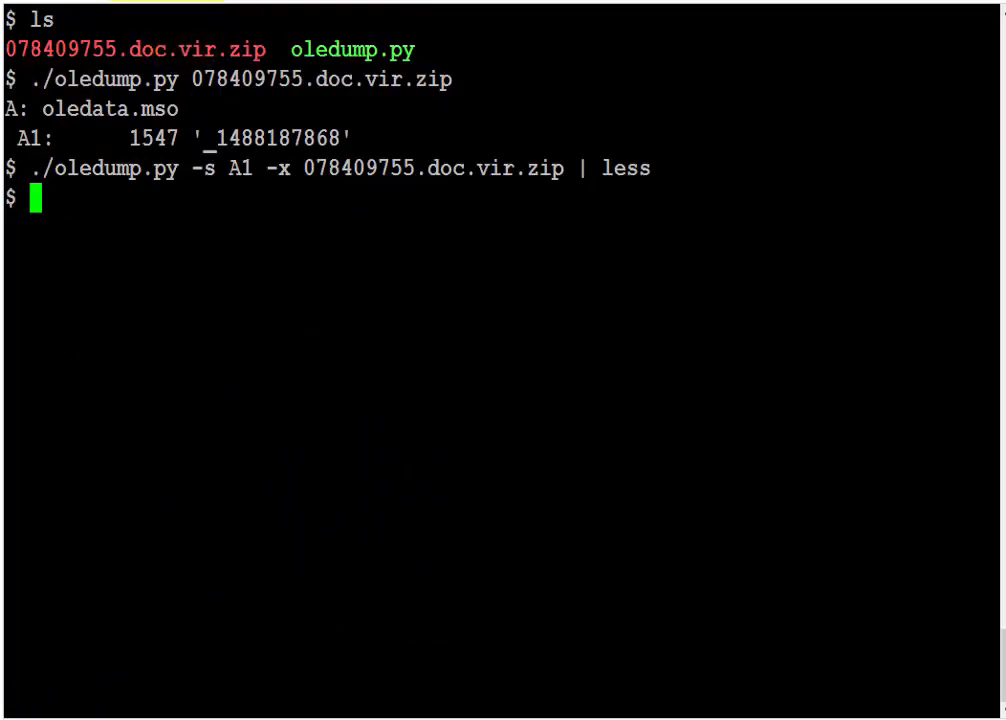
- Re-run the A1 hex dump with --decompress added, showing the D0 CF 11 E0 header in less
key("Up")
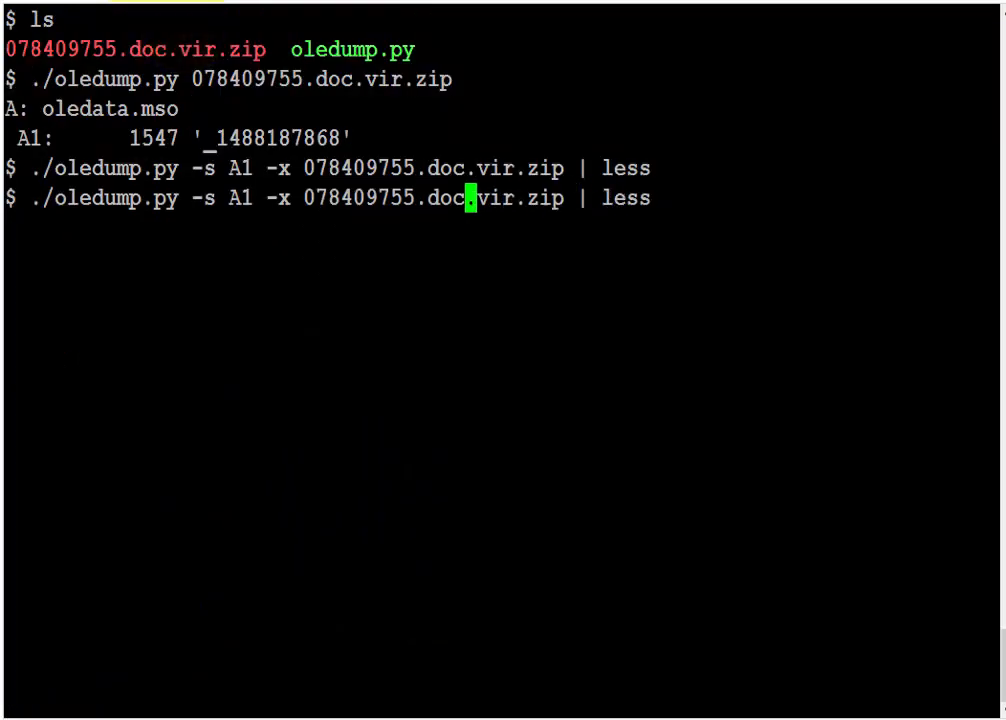
key("Left")
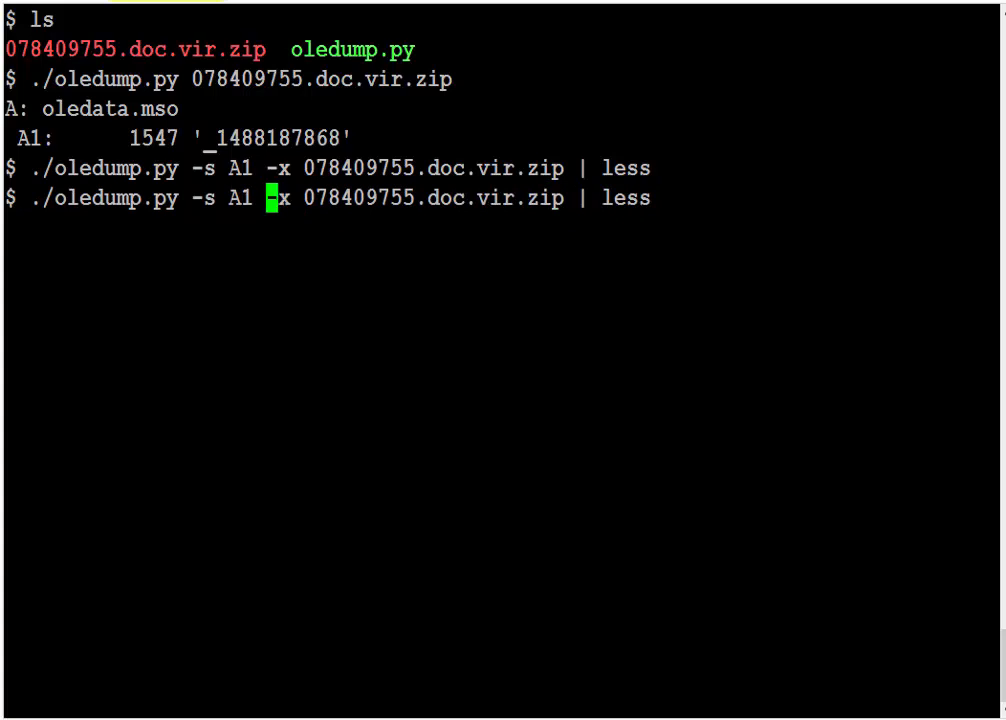
type("-decompress")
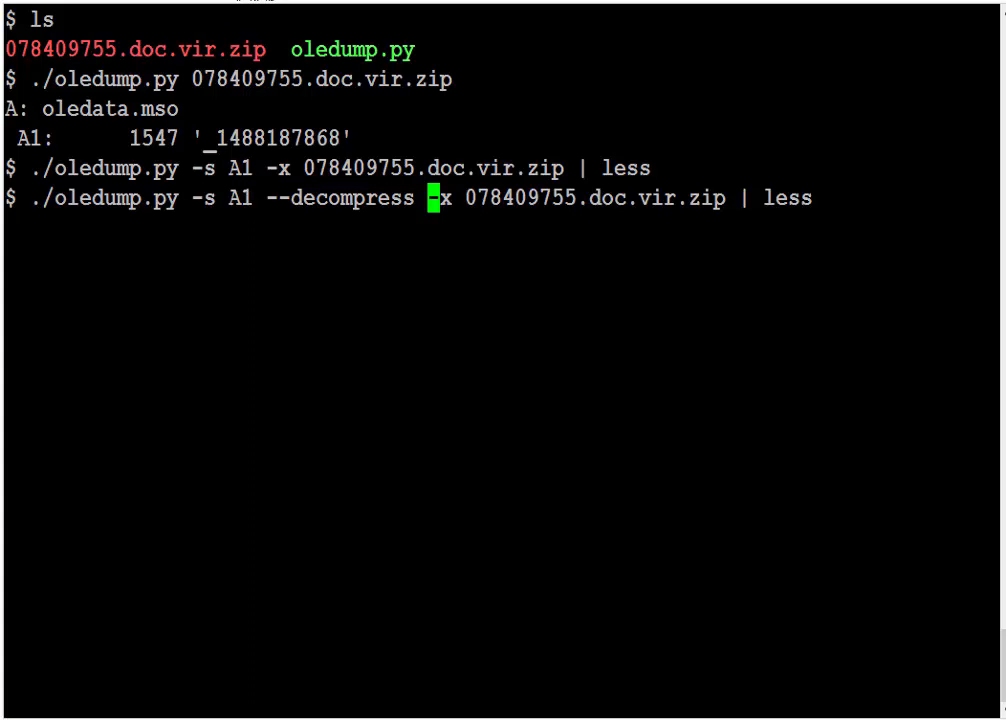
key("Return")
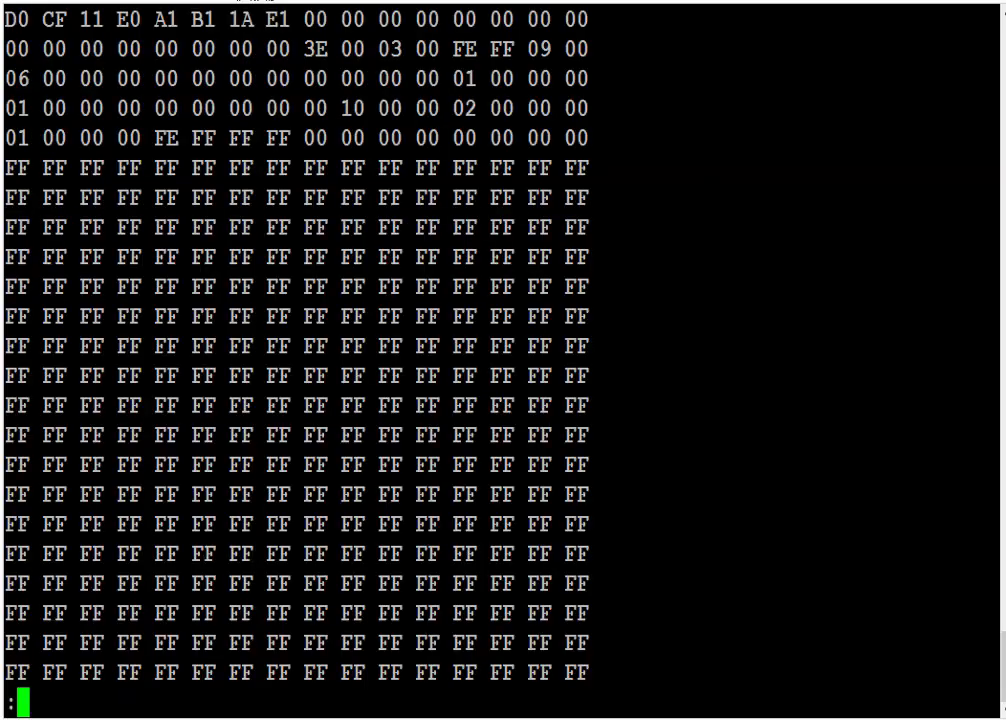
mouse_move(428, 376)
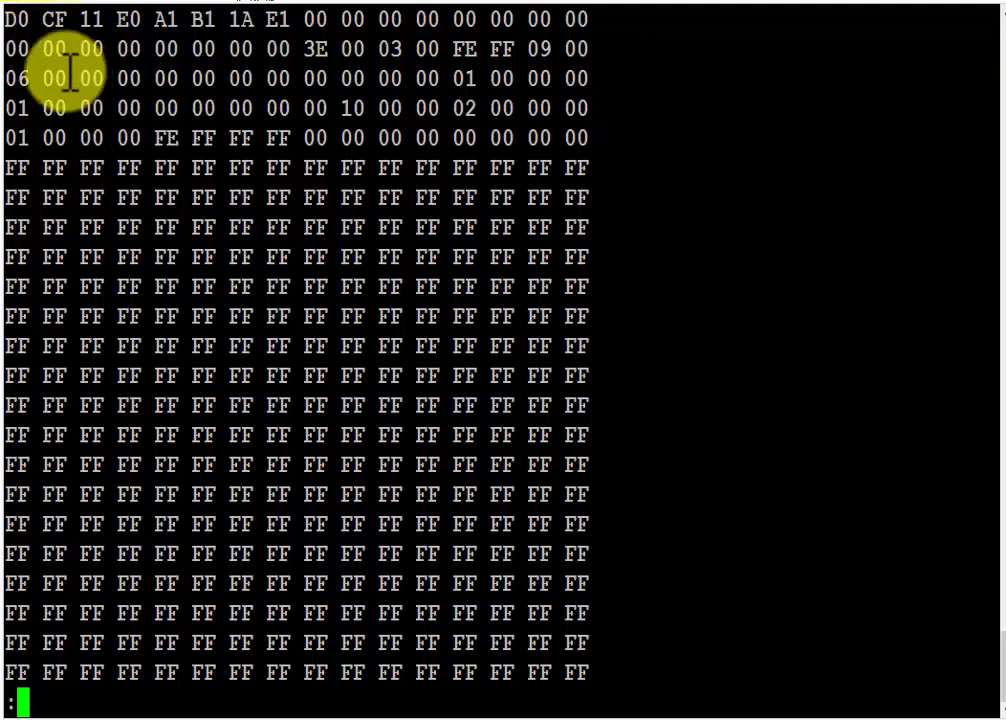
mouse_move(150, 20)
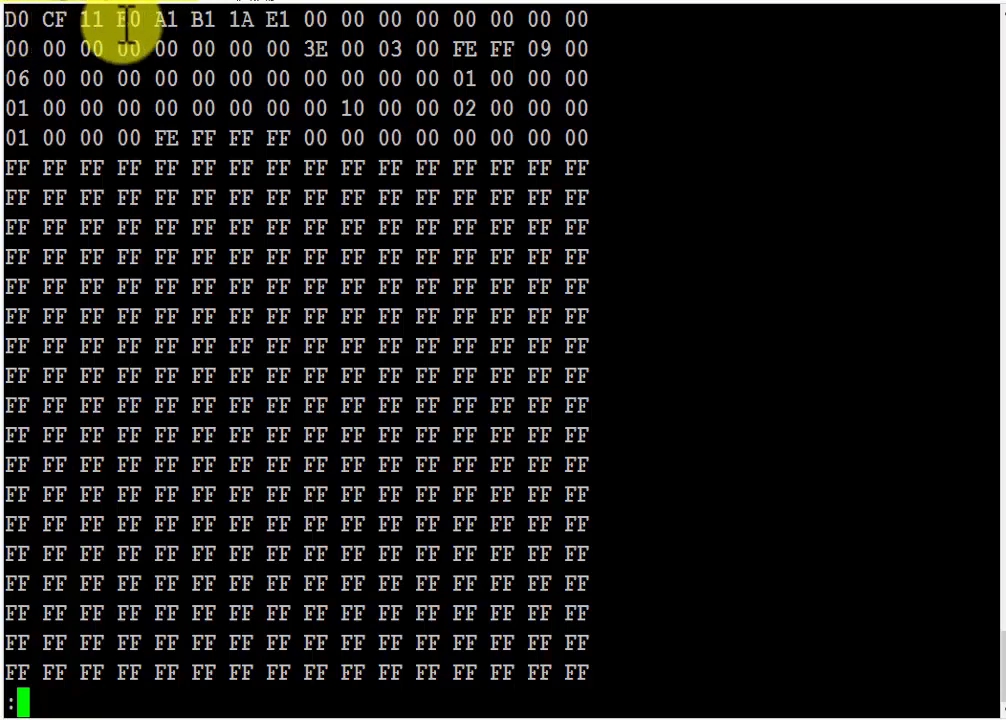
mouse_move(190, 160)
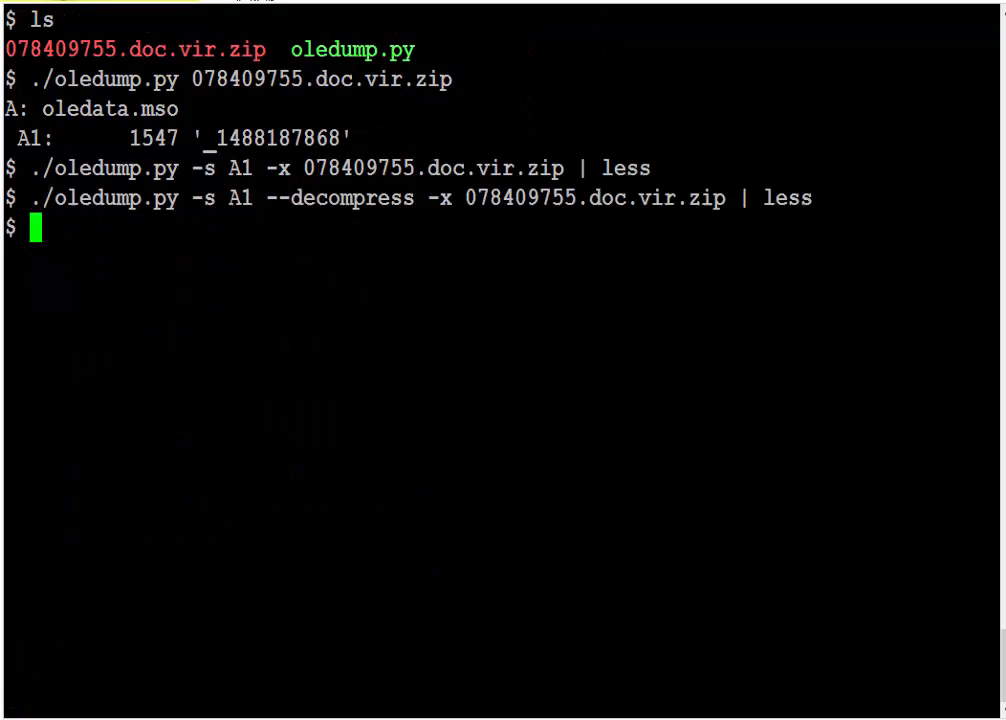
- Pipe the decompressed A1 stream (-d) into a second ./oledump.py to list its four inner streams
key("Up")
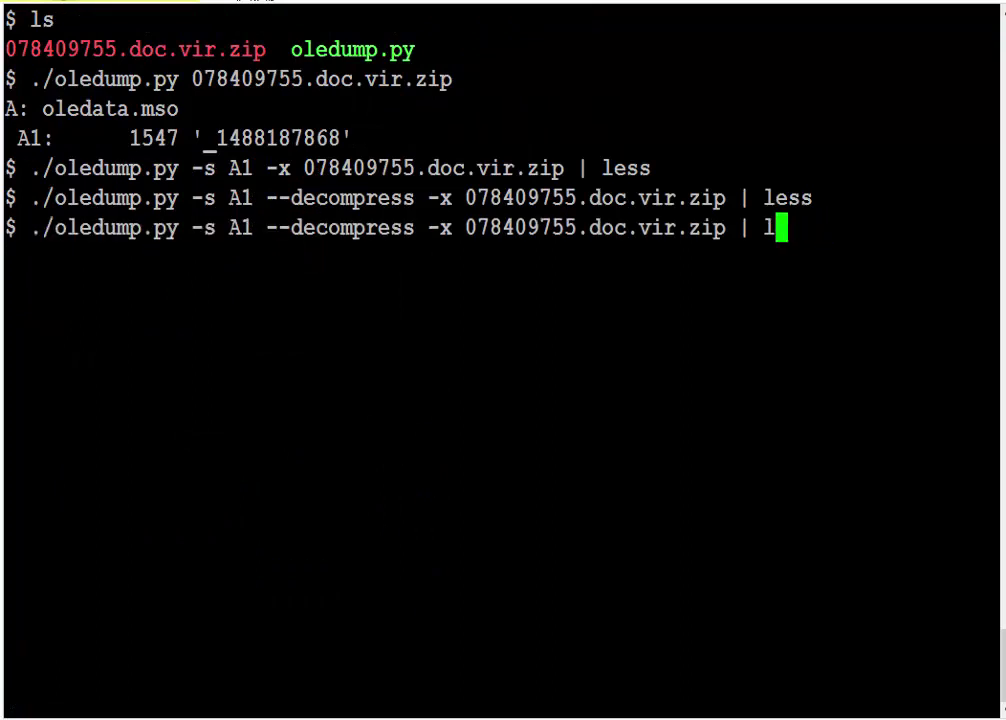
type("./")
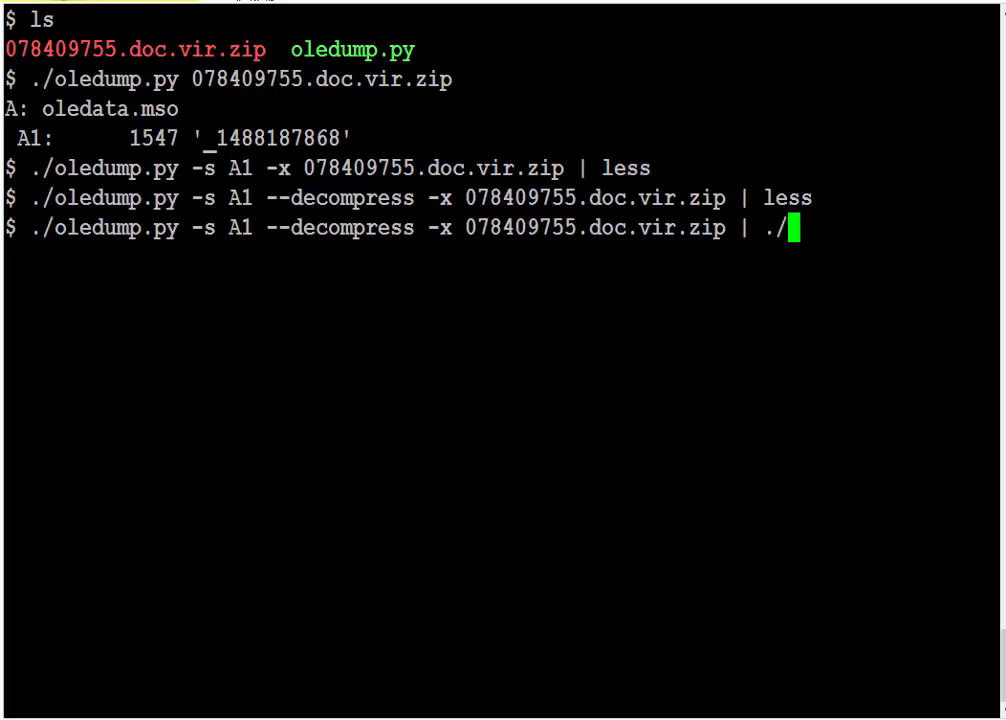
type("oledump.py")
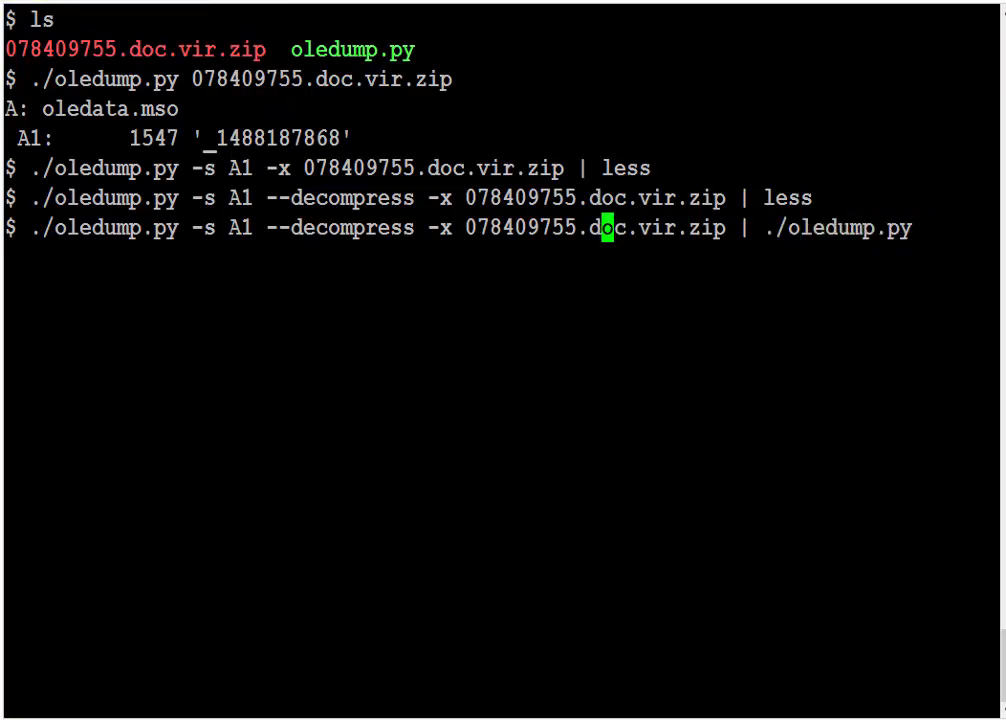
key("Left")
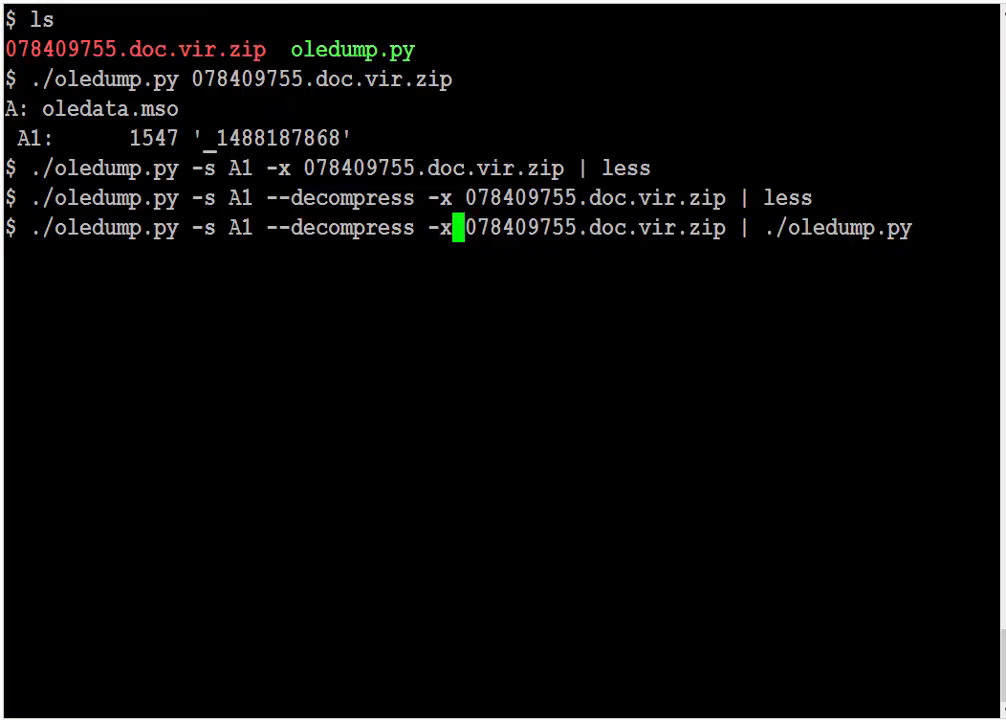
type("d")
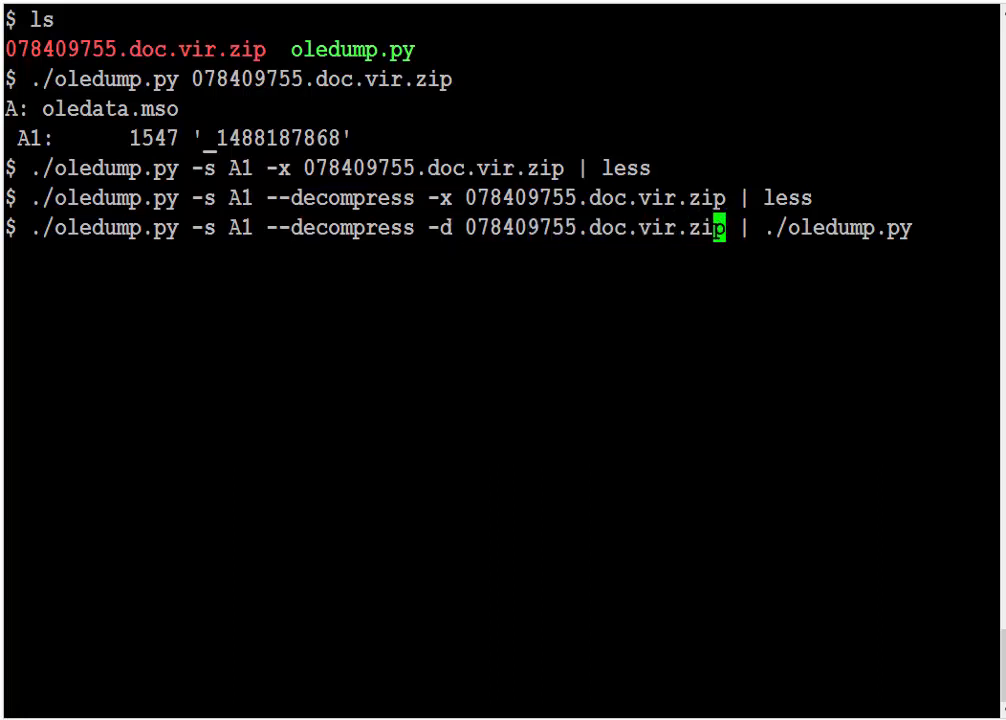
key("Return")
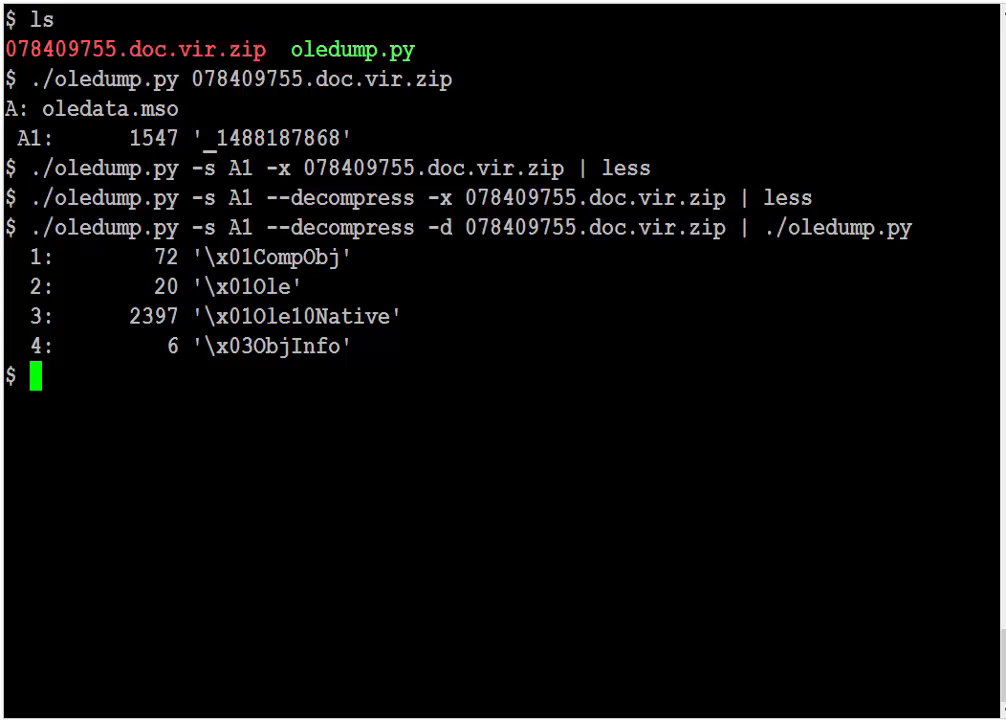
mouse_move(310, 316)
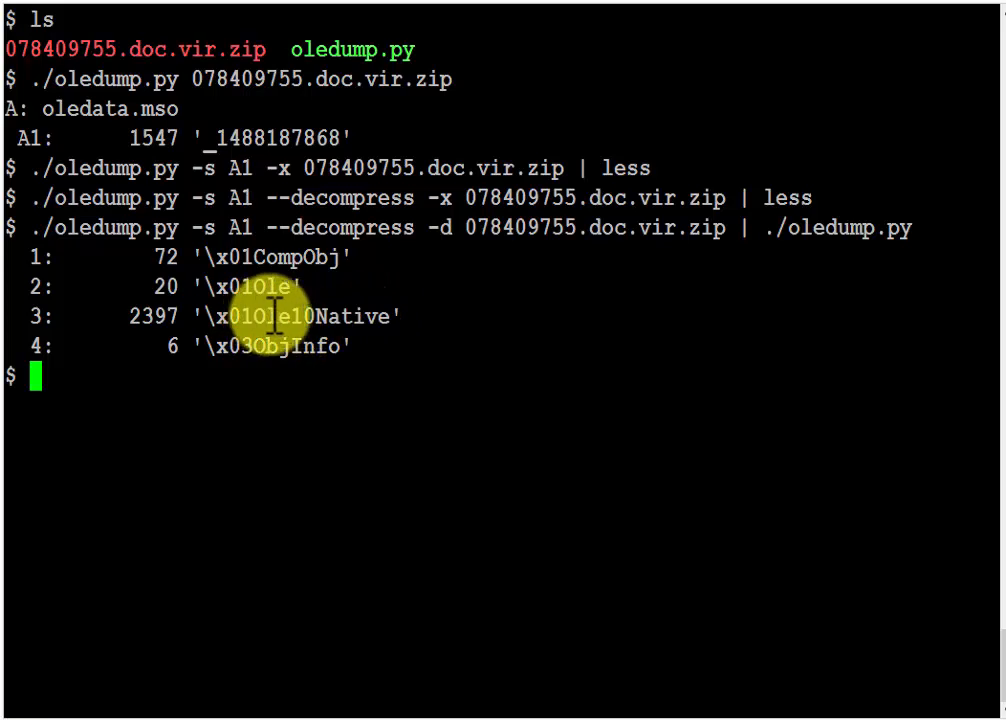
mouse_move(378, 324)
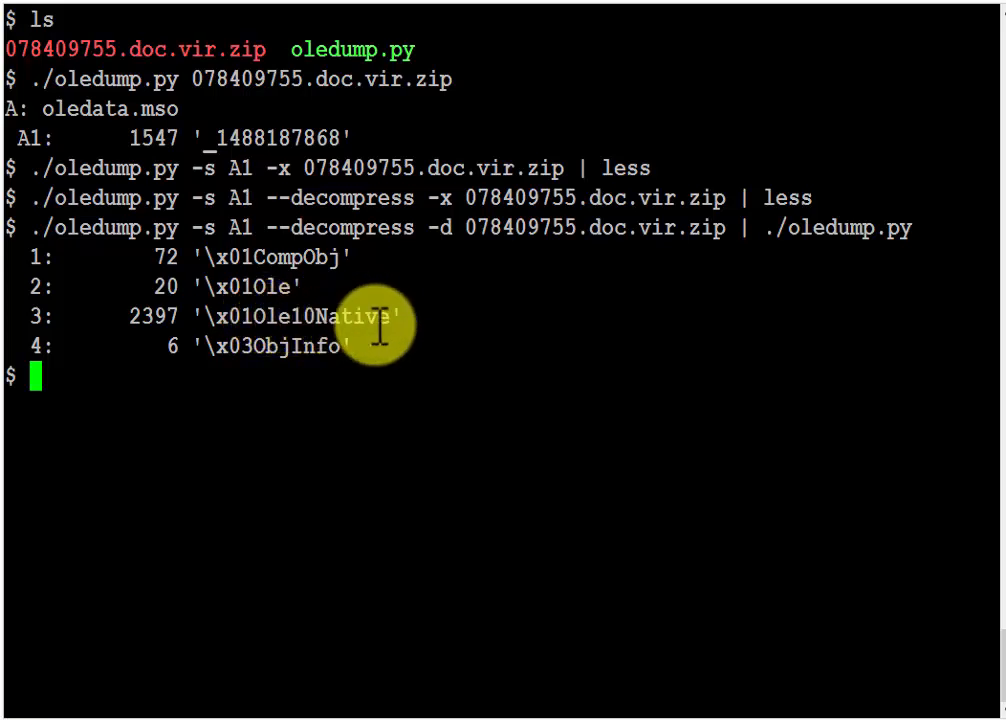
- Add -s 3 -i to the second oledump.py to show the embedded Doc_SI2ev??slx.vbs file info, then begin a | less stage
key("Up")
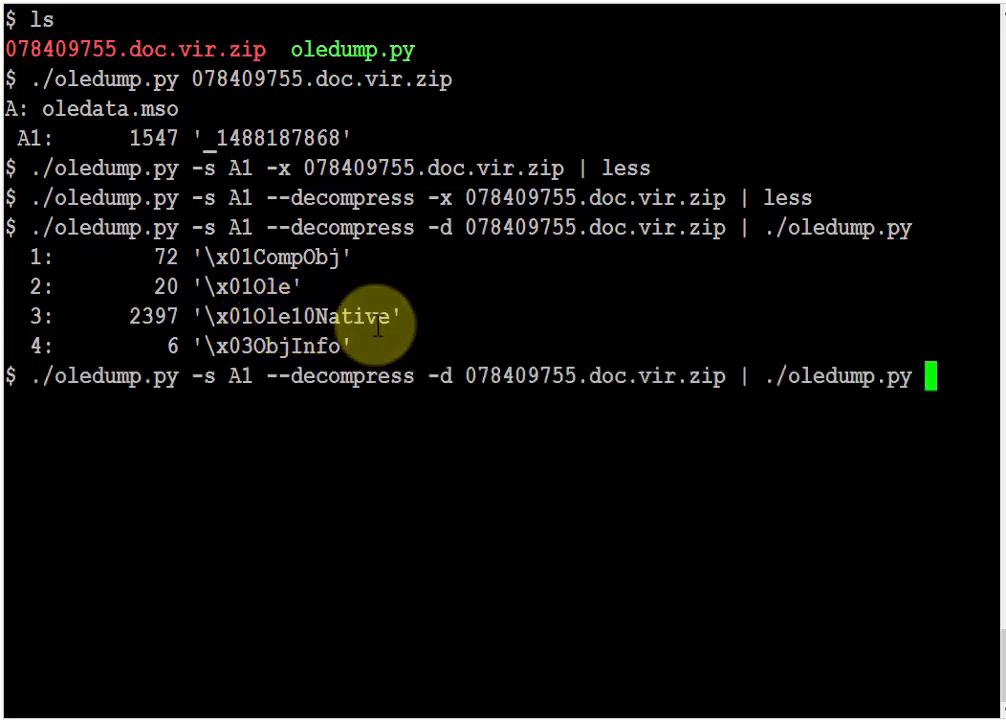
type("-s")
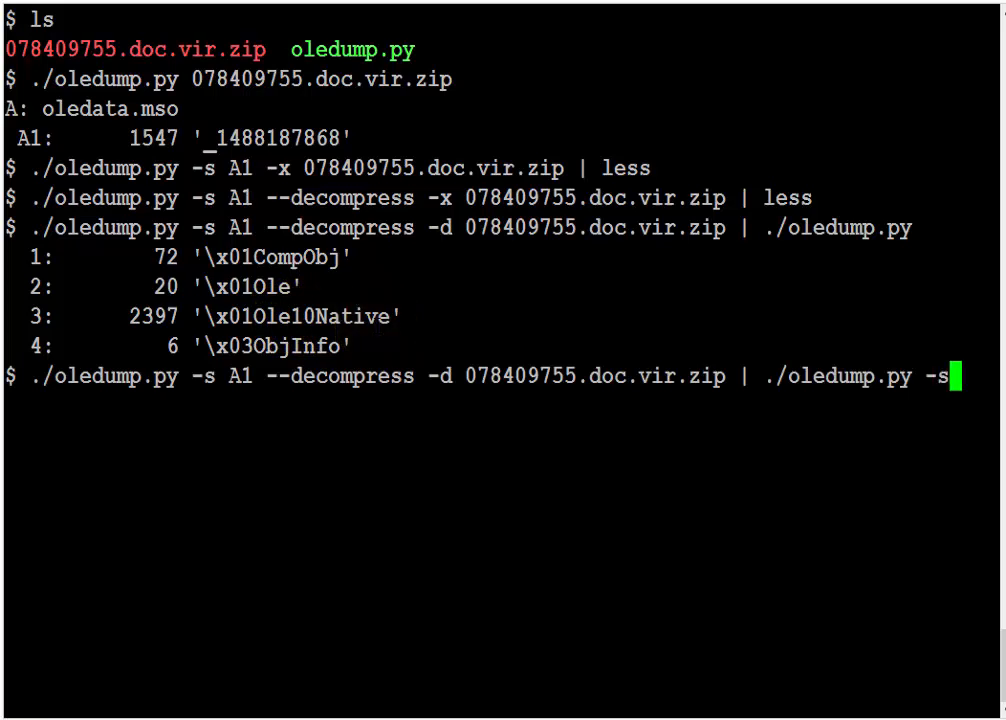
type("3")
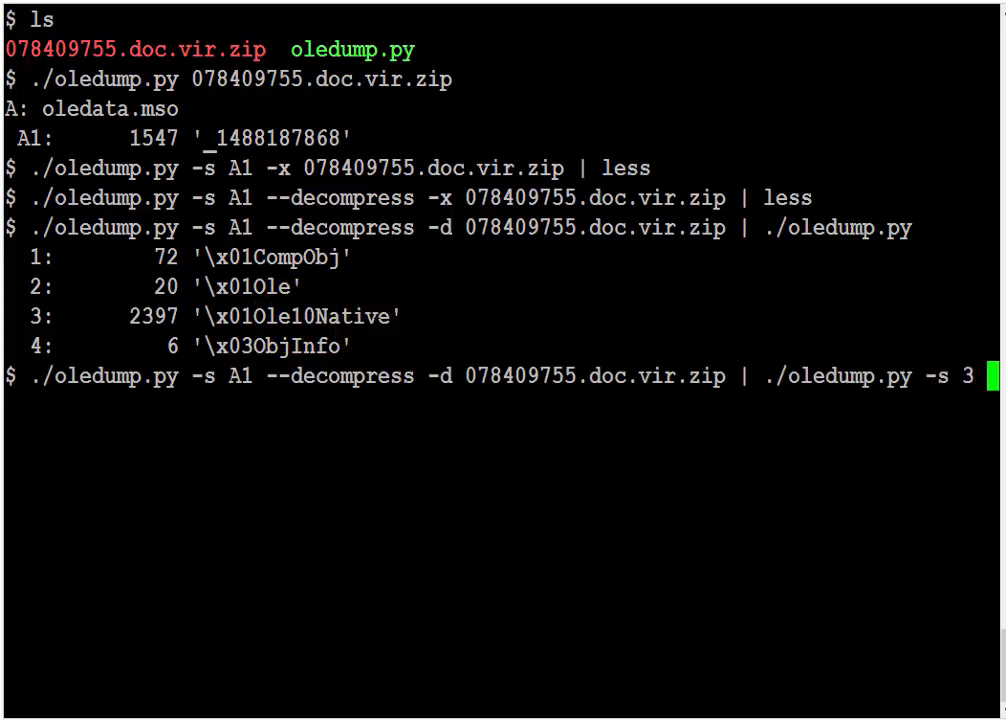
key("Return")
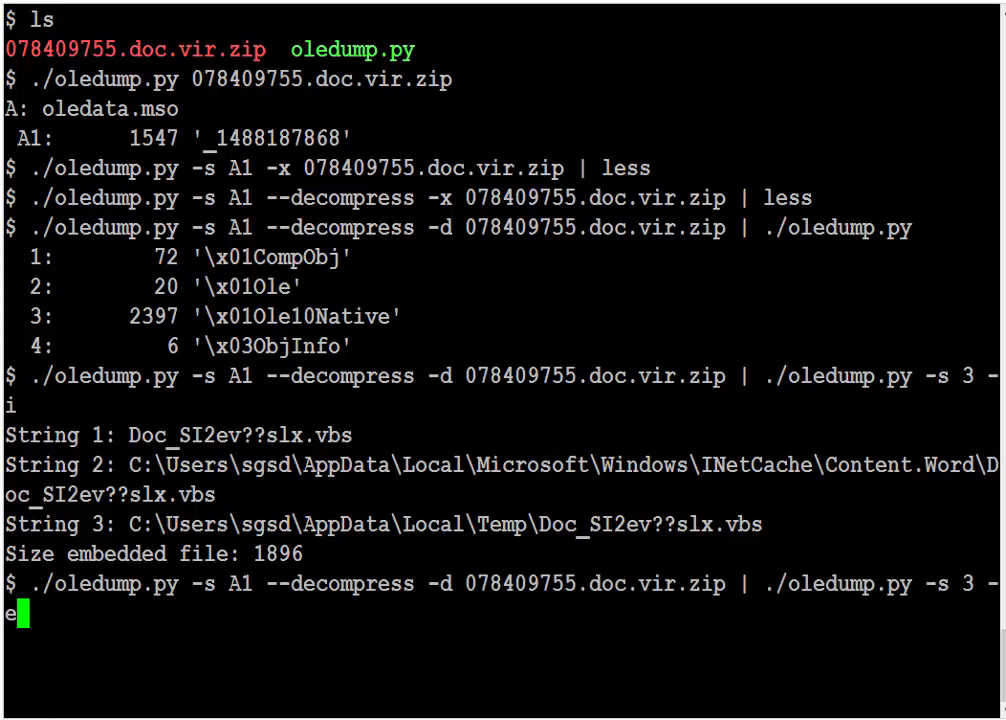
type("| l")
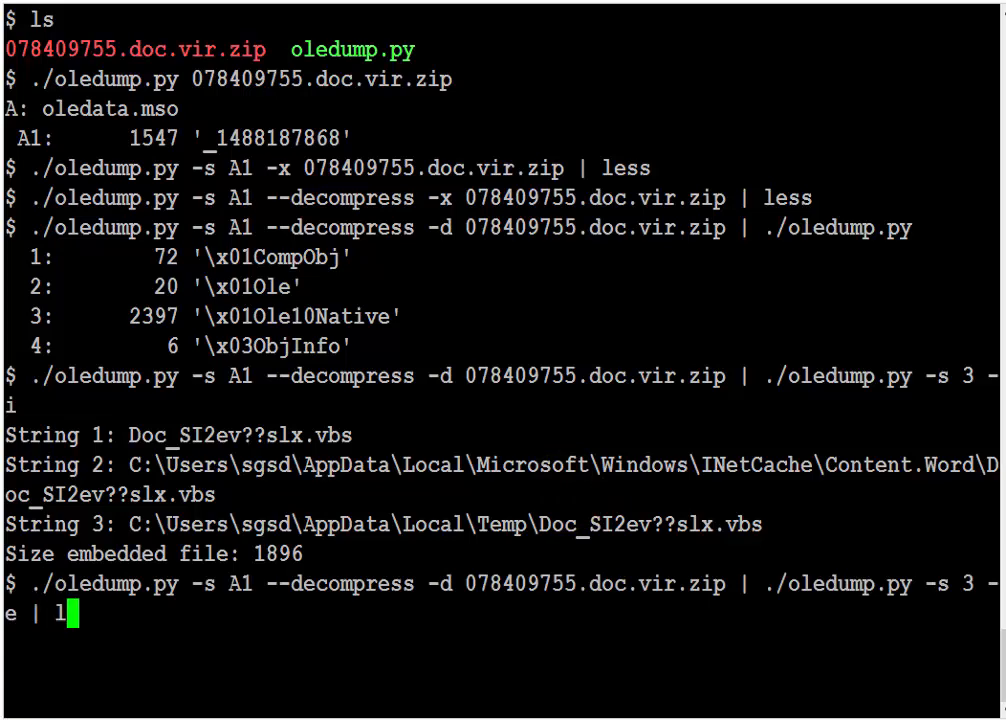
- Extract stream 3 with -e into less and read the embedded VBS script with its Base64Decode string
key("Return")
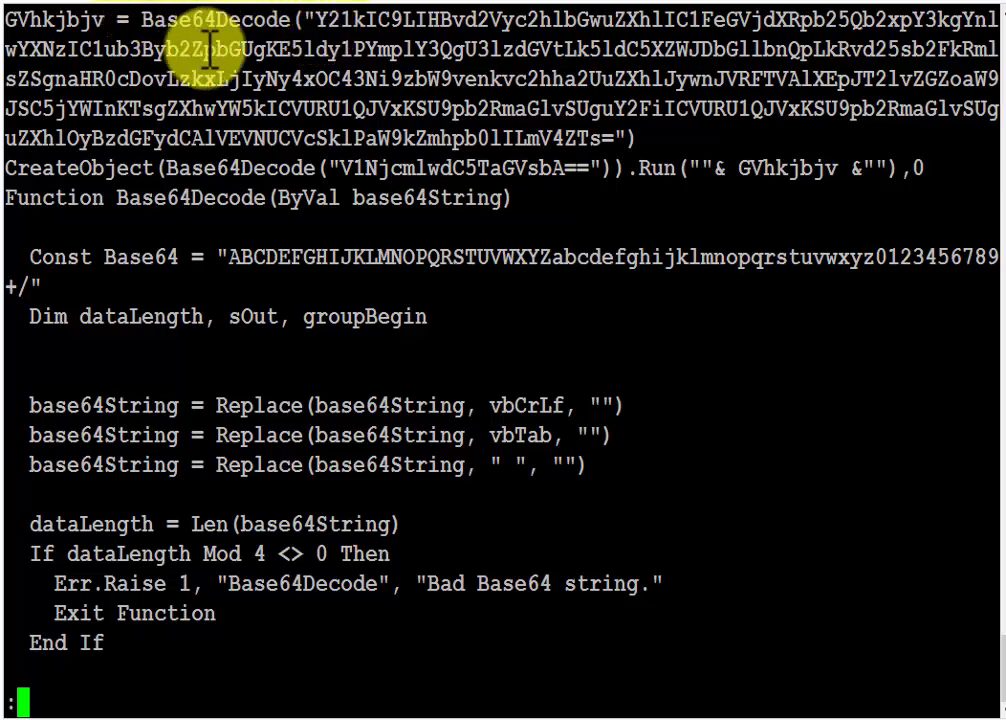
mouse_move(250, 20)
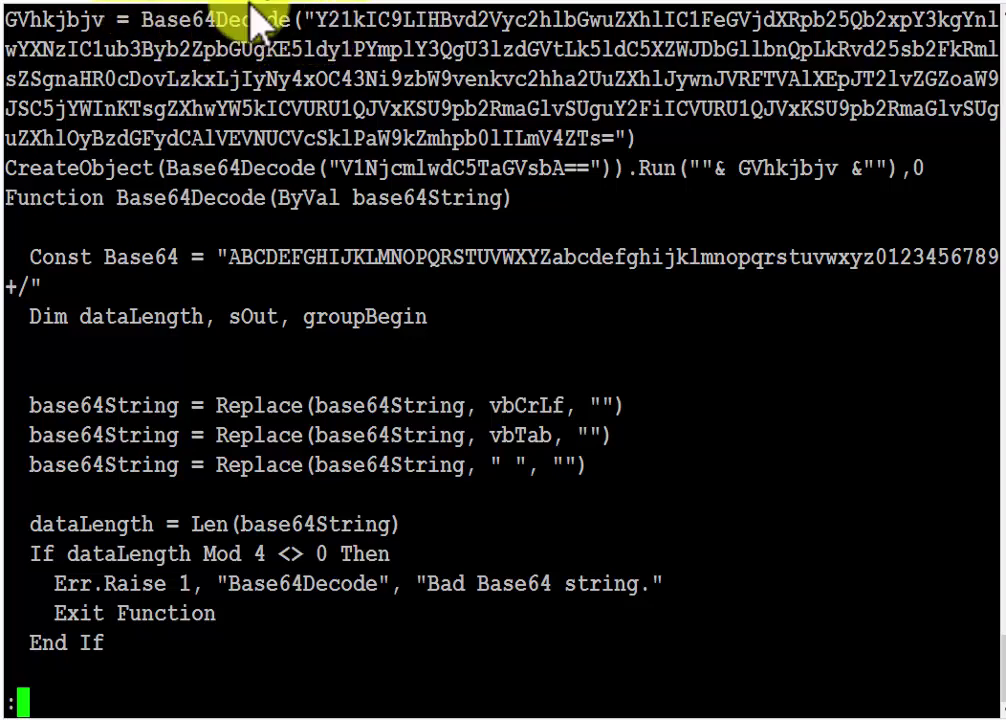
mouse_move(290, 48)
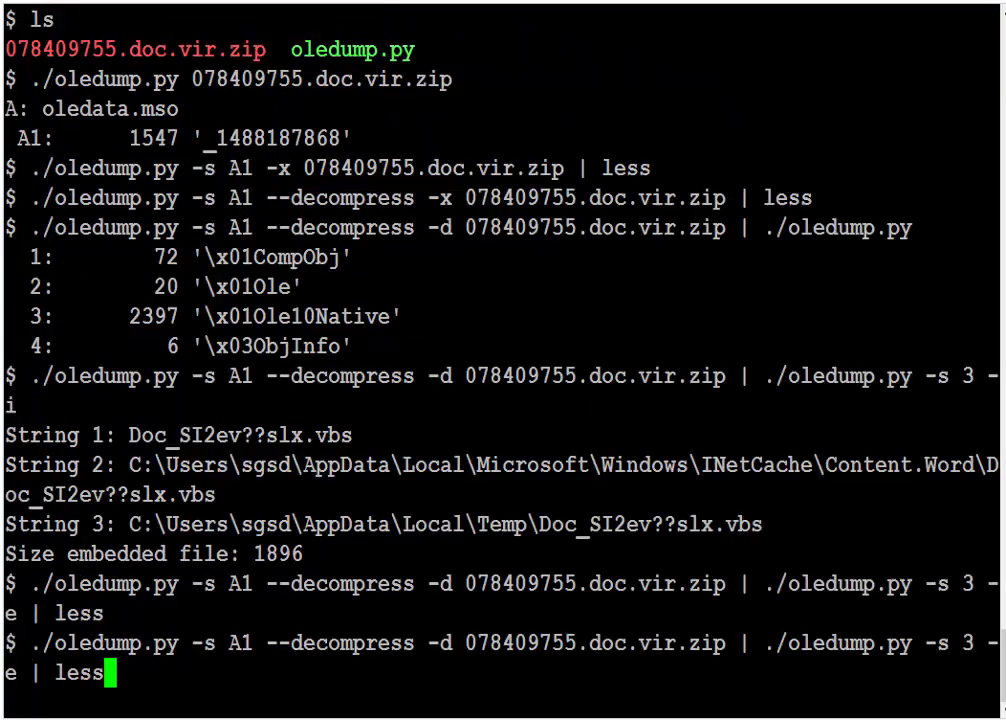
- Replace less with pcregrep -o '".+"' to list the VBS script's double-quoted strings
key("BackSpace")
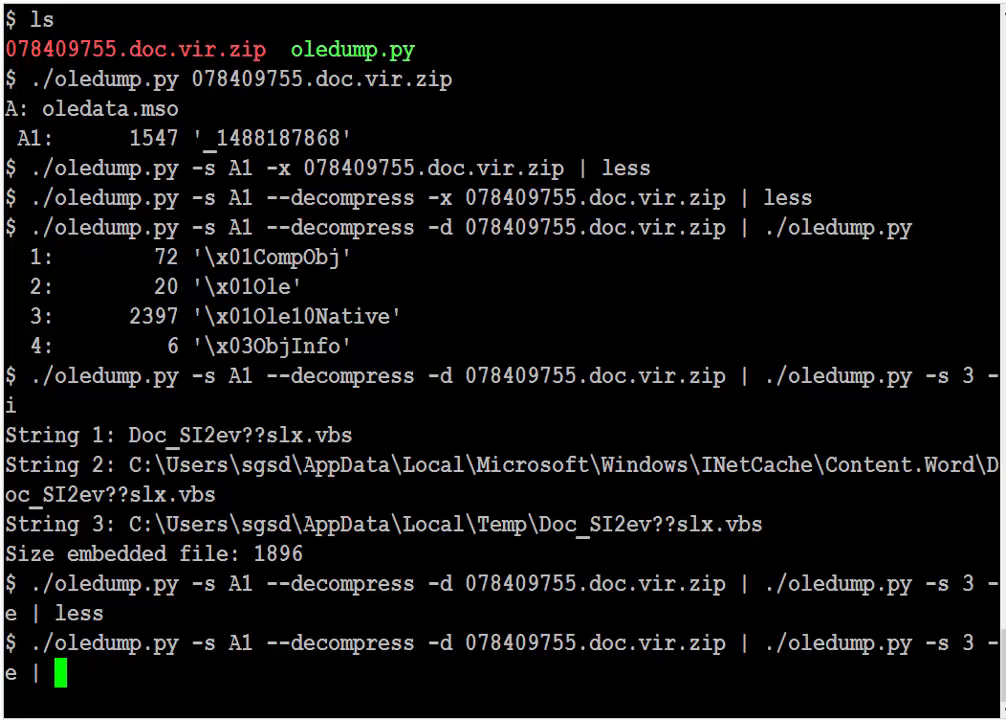
type("pcreg")
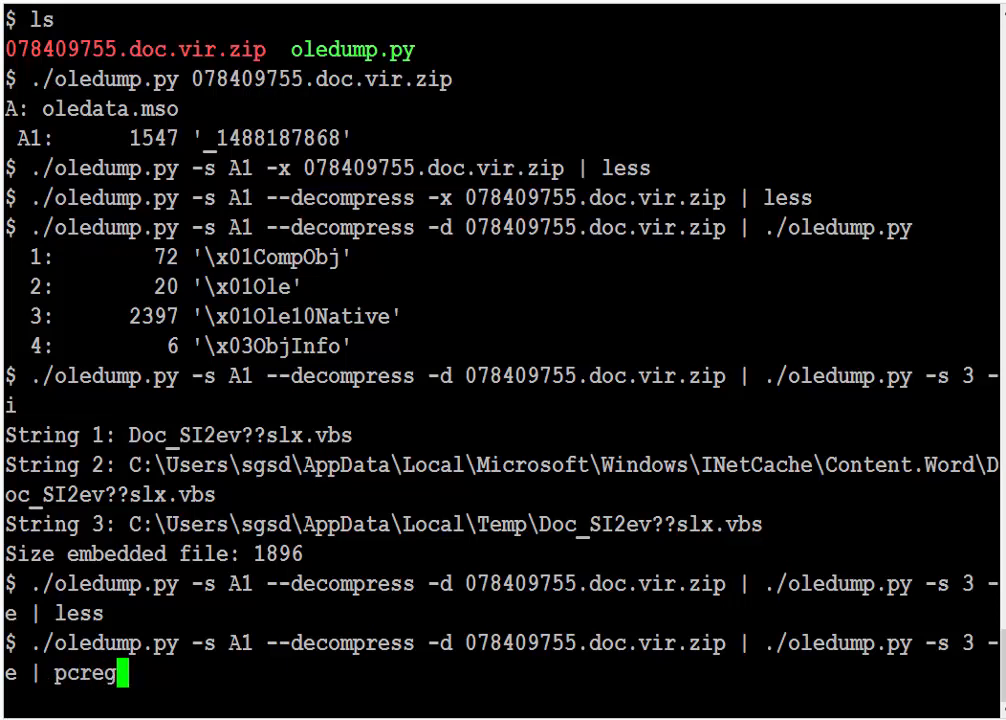
type("rep")
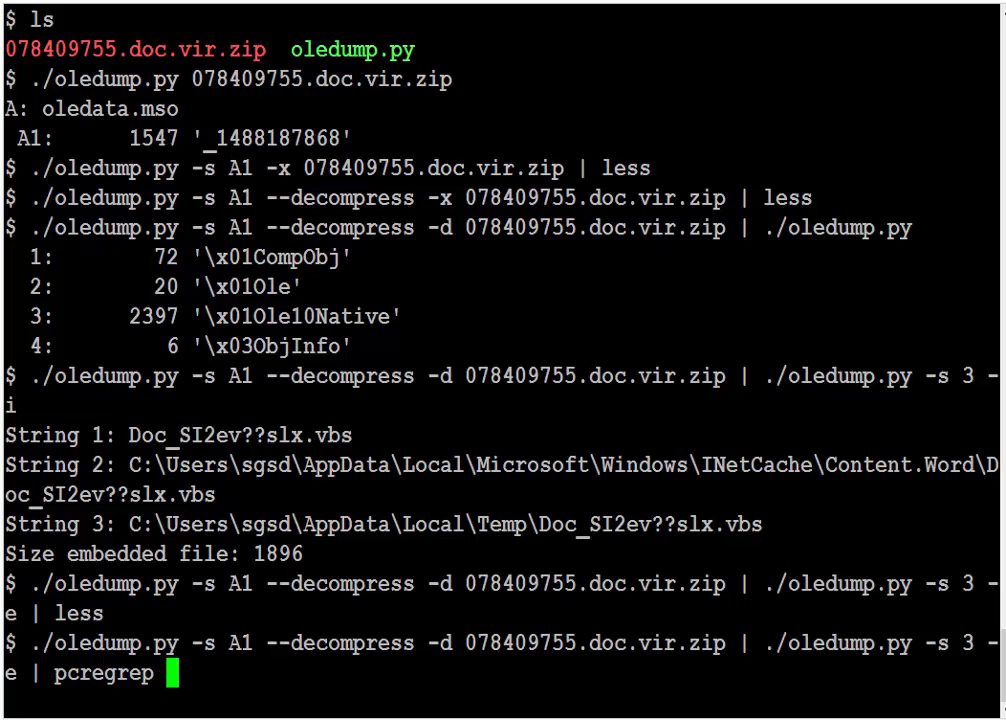
type("-o")
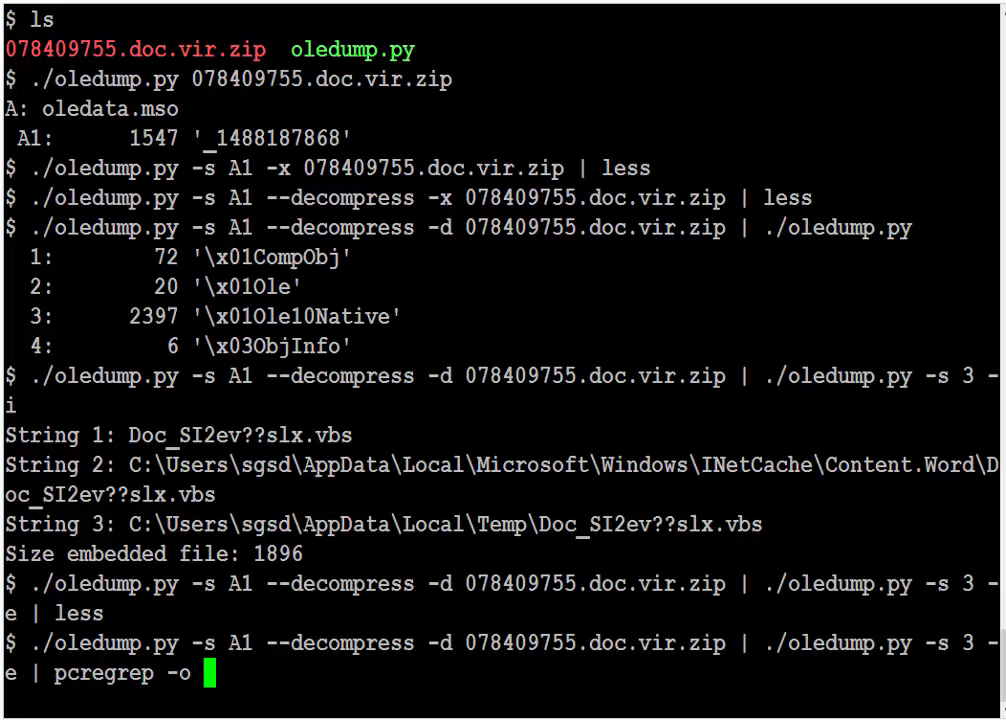
type("'\"")
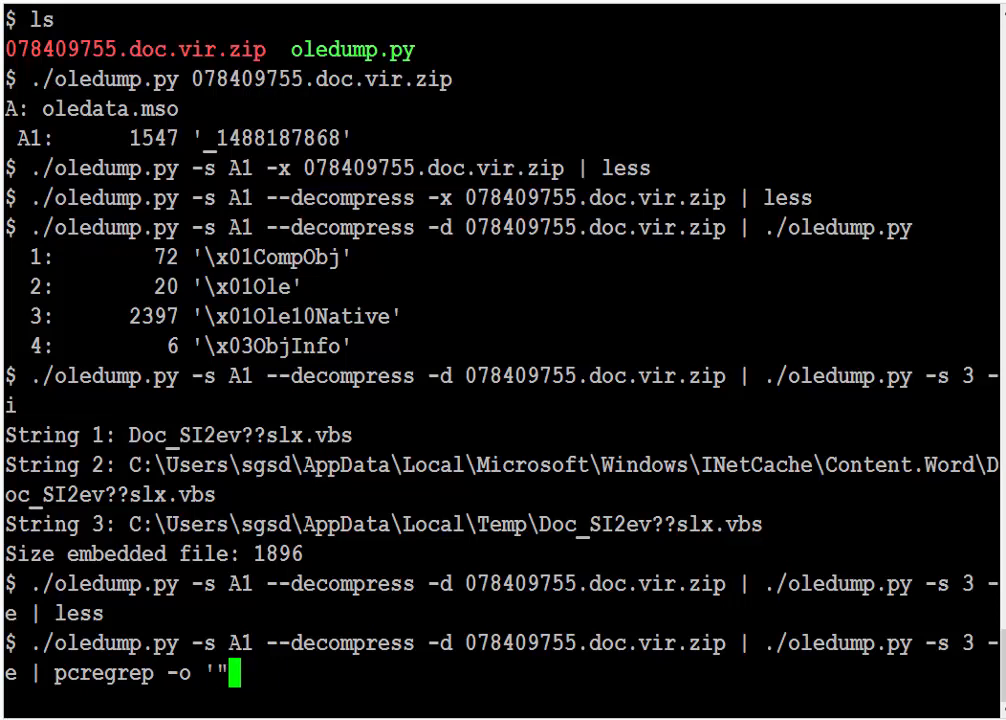
type(".+")
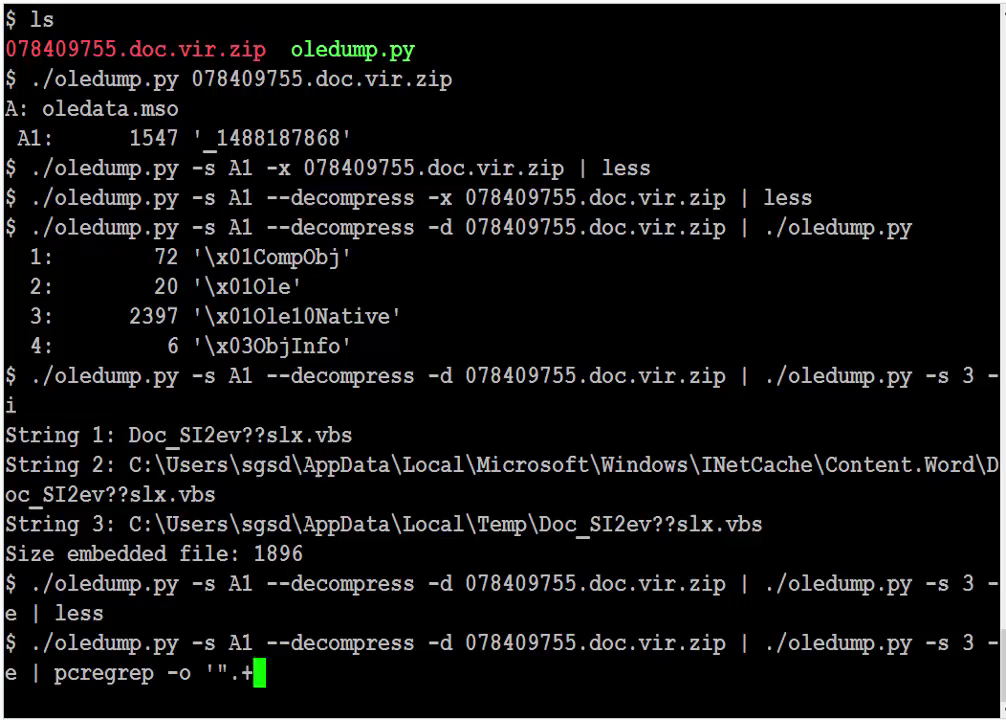
type("\"")
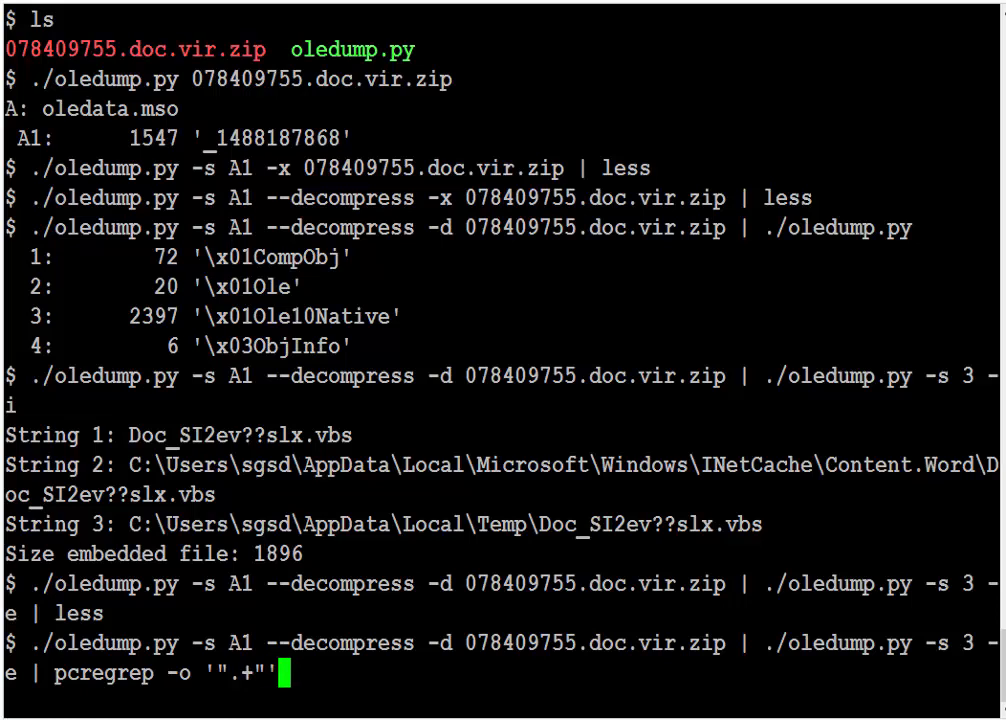
key("Return")
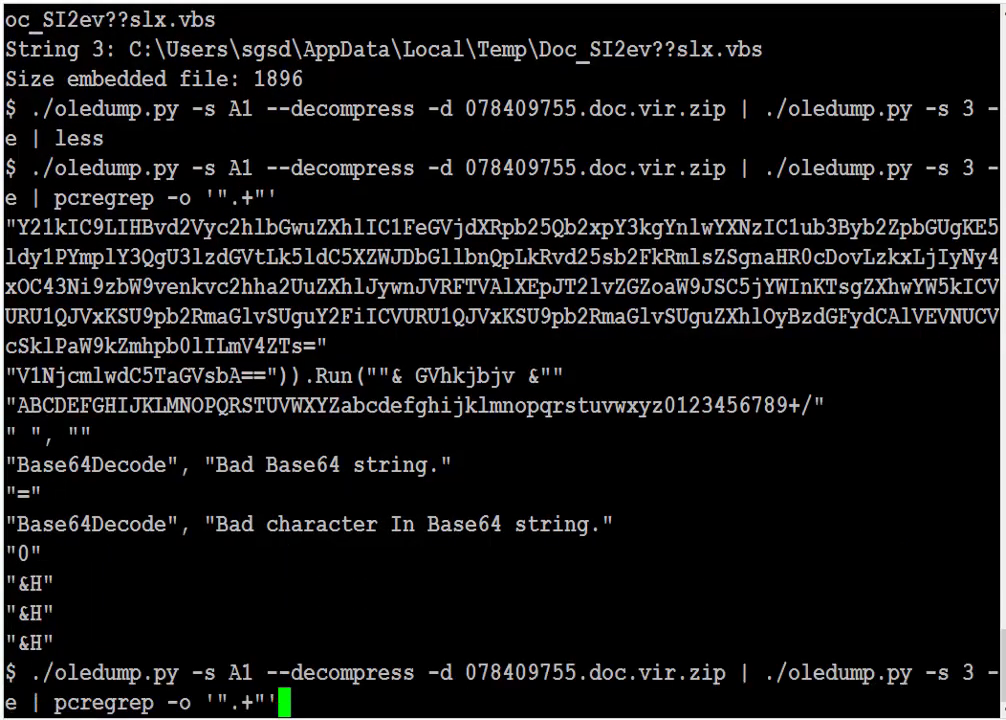
- Append | head -n 1 to keep only the first quoted base64 string, then start a | tr stage
type("| he")
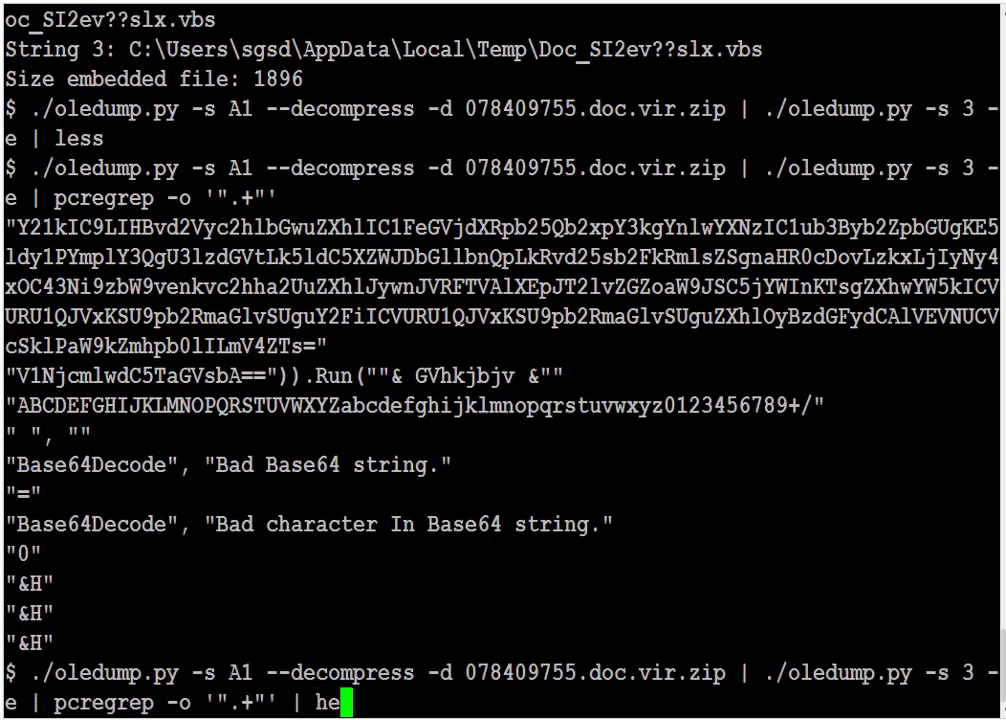
type("ad -n")
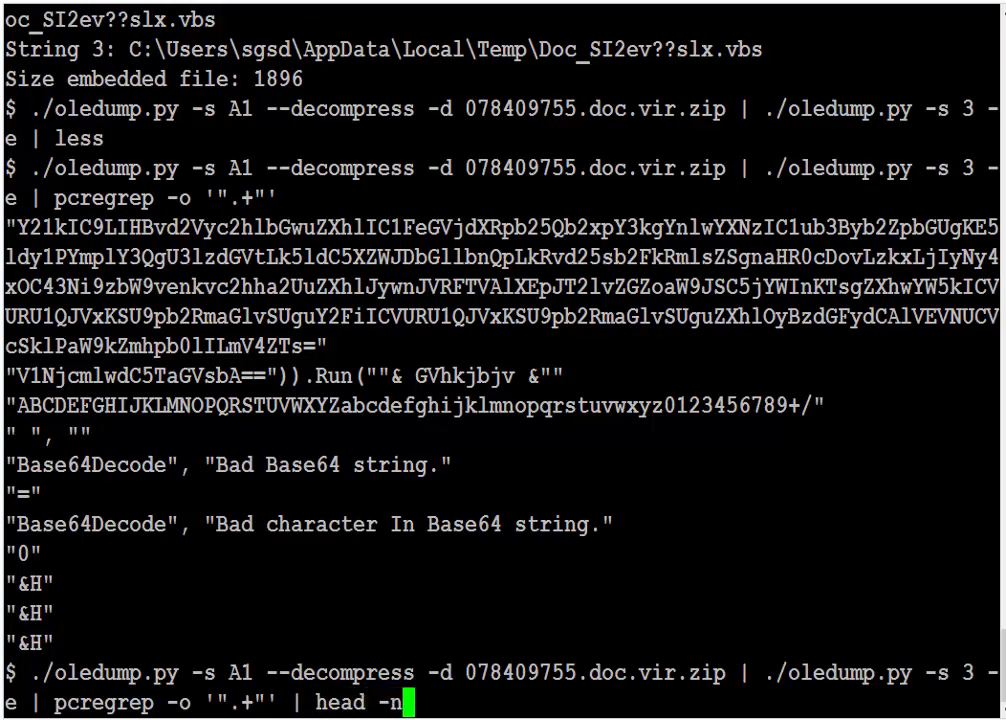
key("Return")
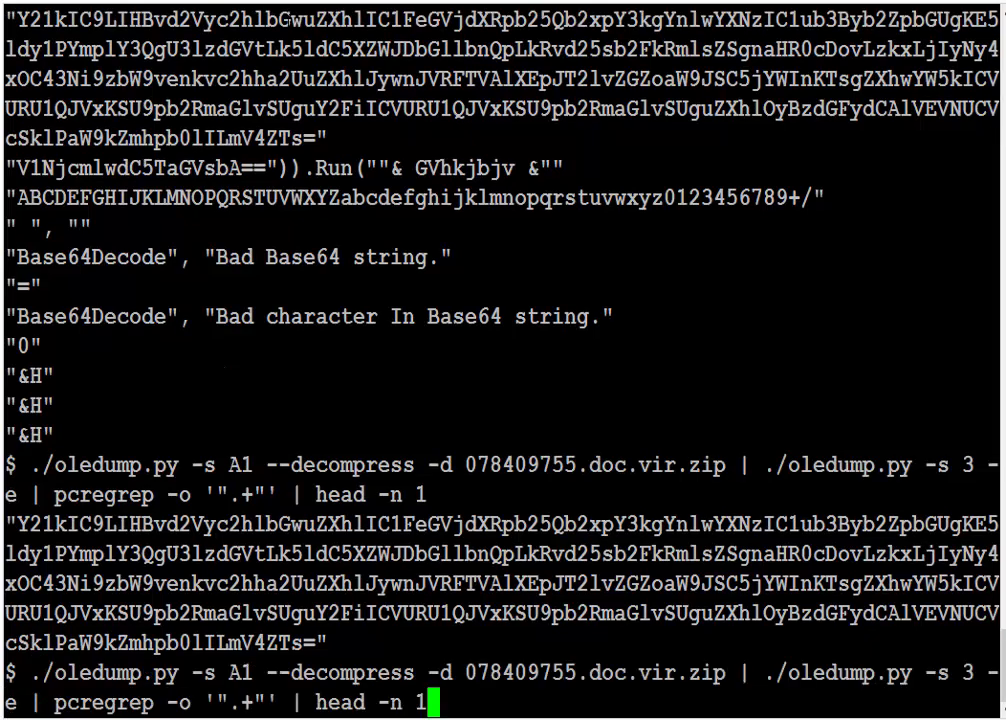
type("|")
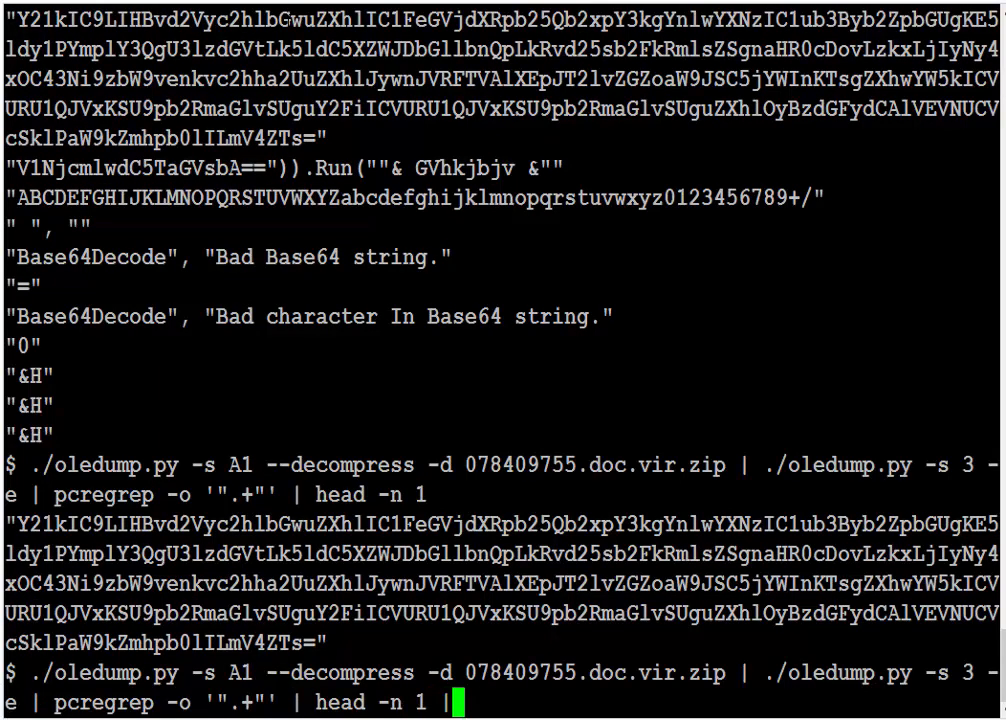
type("tr")
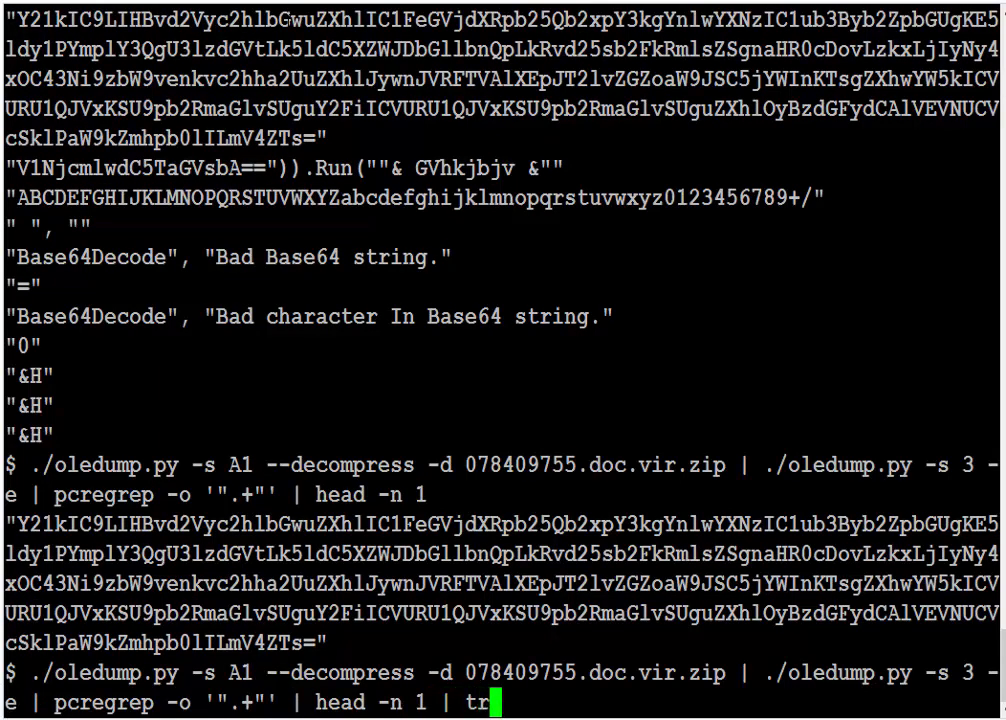
- Strip the quotes with tr -d '"' and begin adding a base64 - decode stage
type("-d \"")
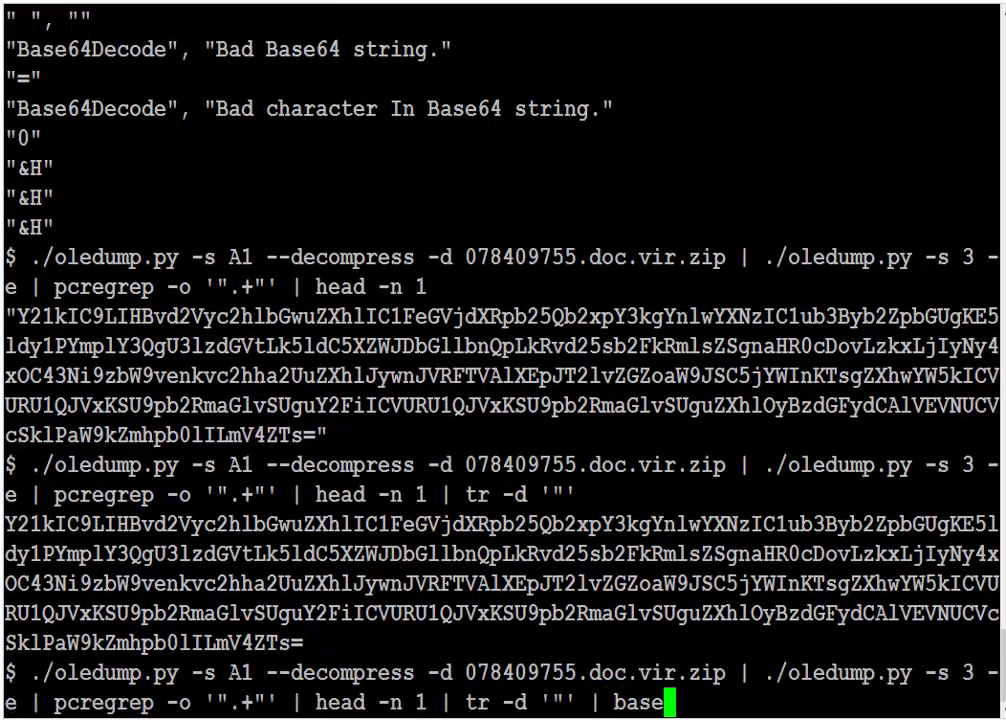
type("64 -")
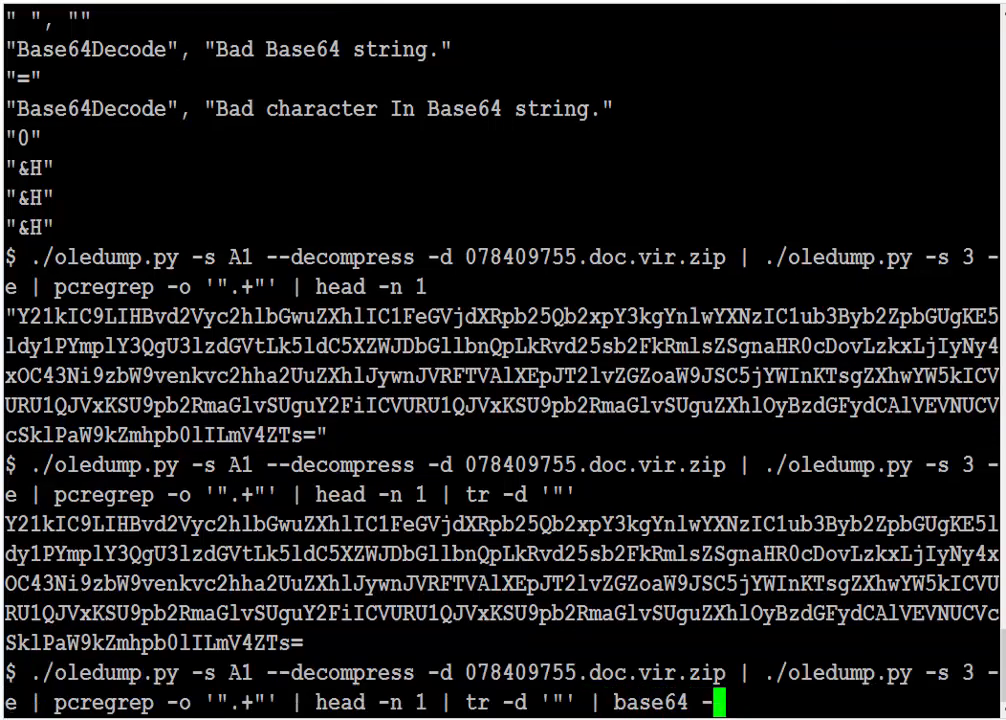
- Run the base64 -d pipeline, revealing a PowerShell command downloading shake.exe from 91.227.18.76 into %TEMP%
key("Return")
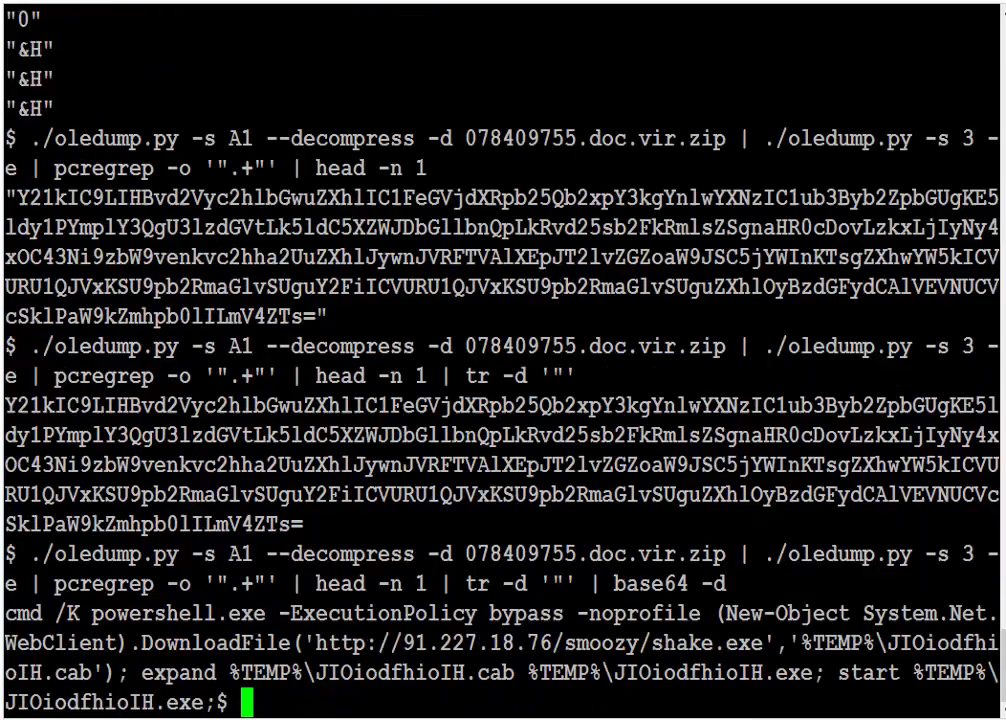
mouse_move(178, 536)
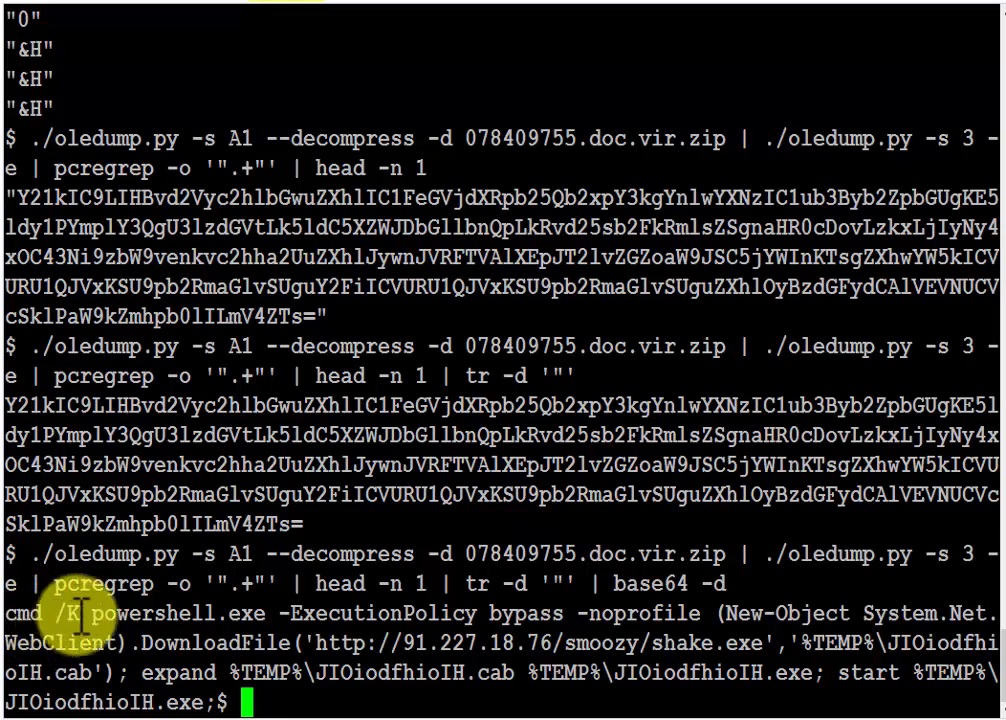
mouse_move(180, 612)
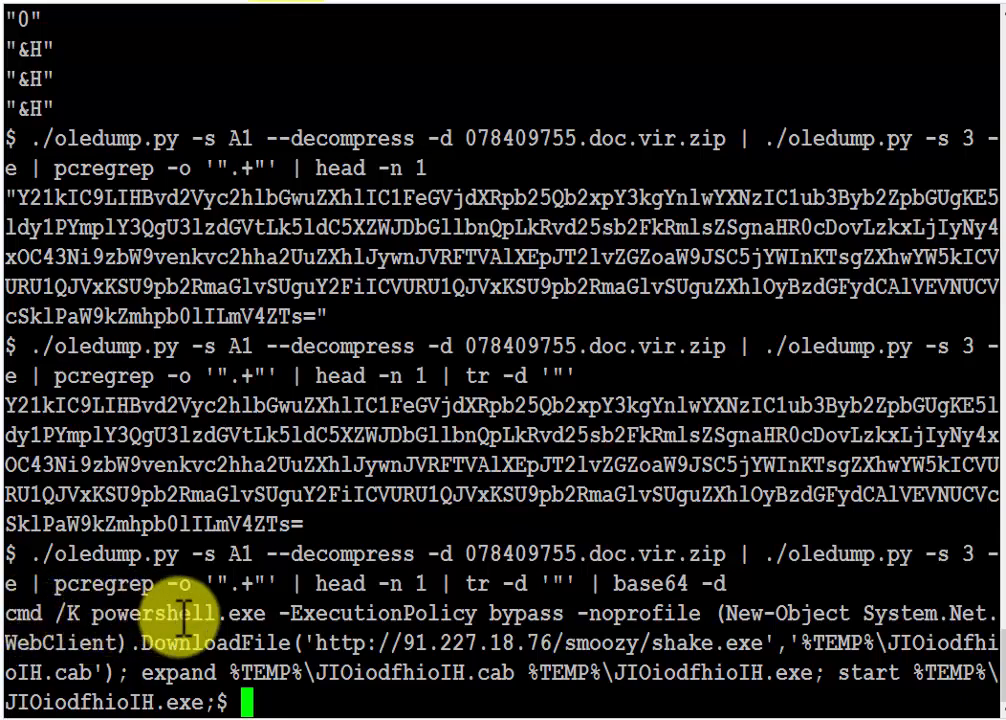
mouse_move(470, 672)
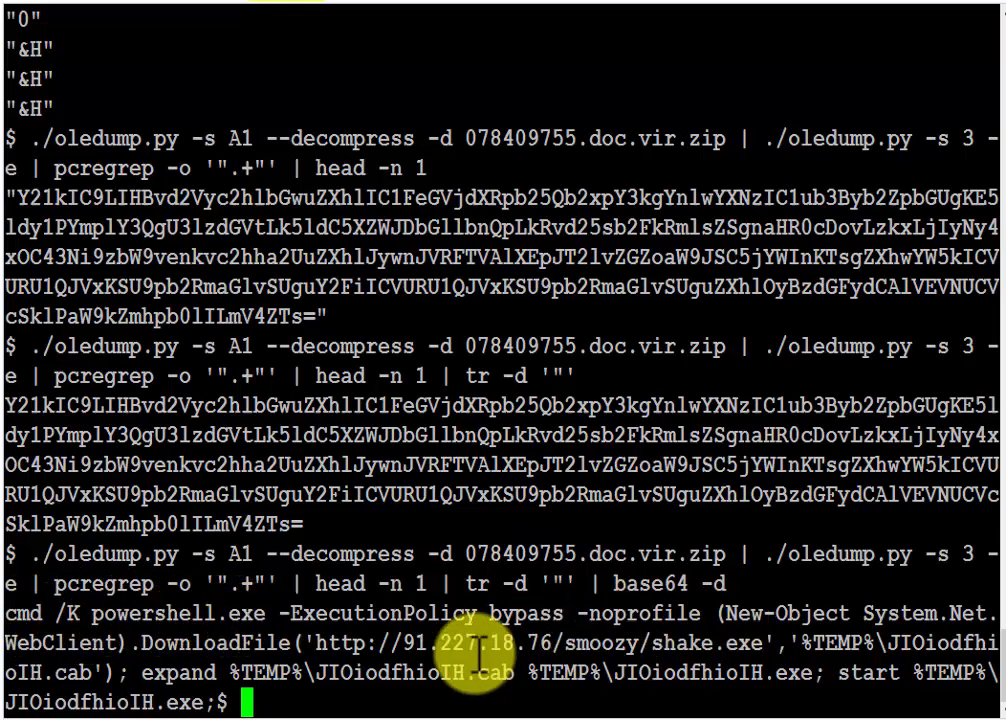
mouse_move(710, 664)
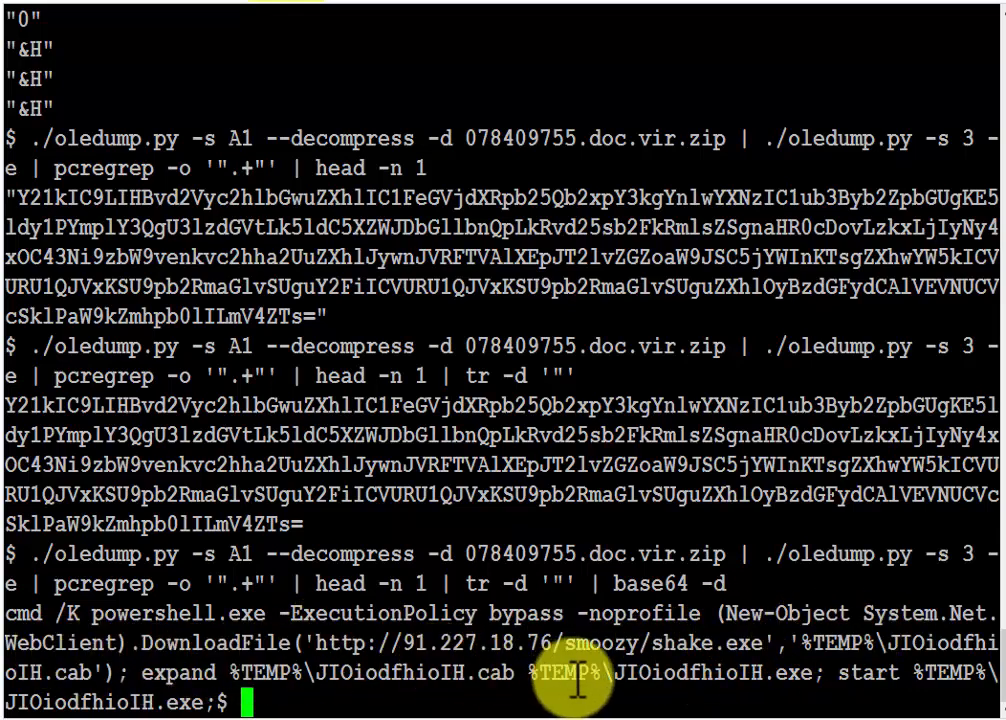
mouse_move(644, 696)
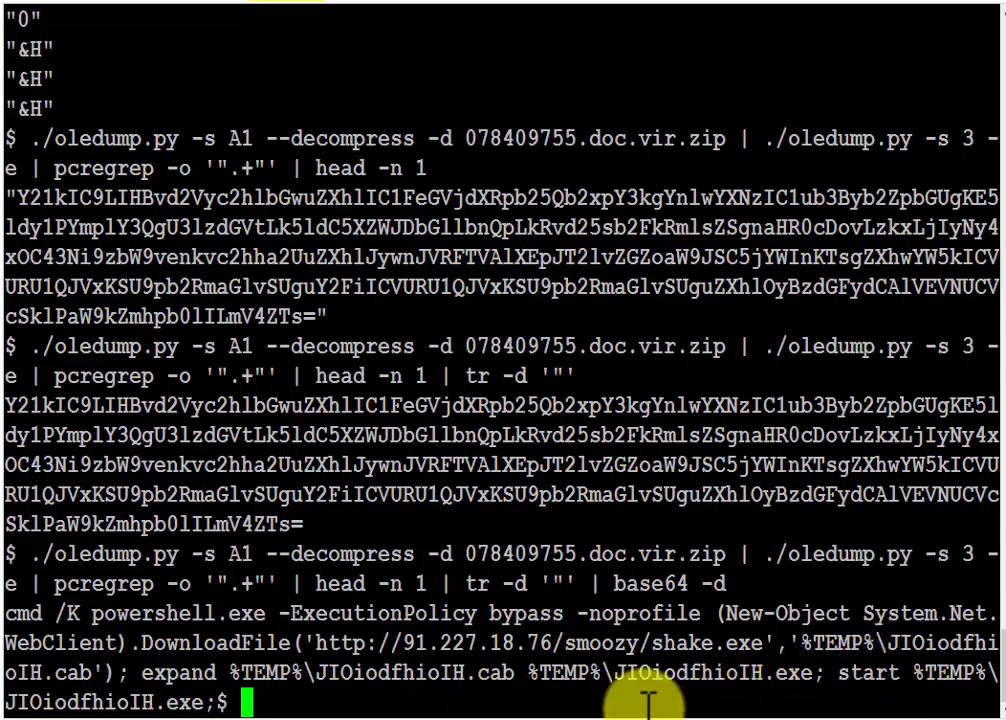